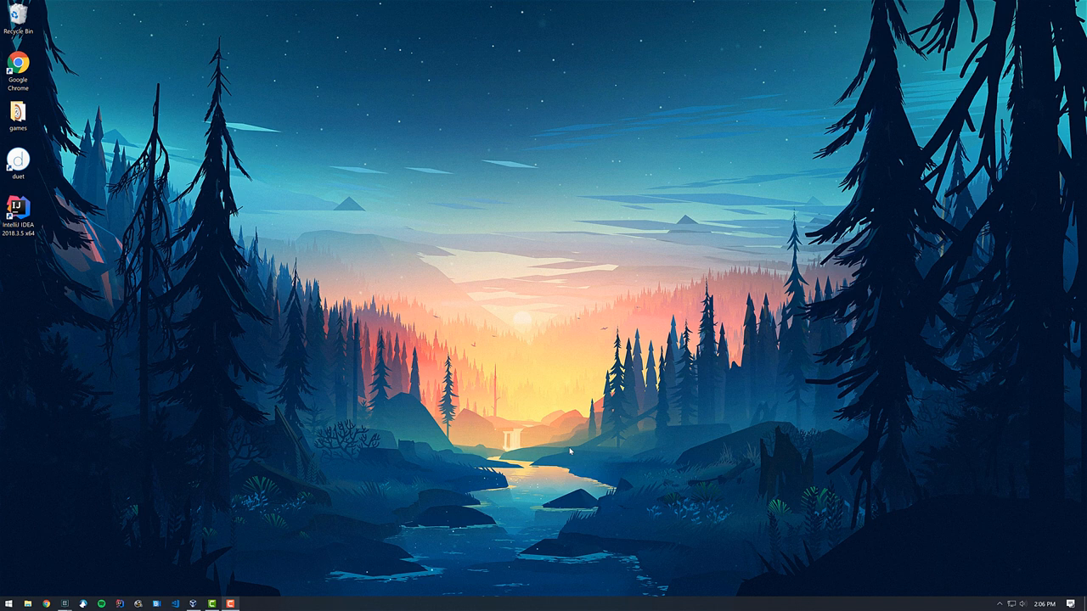
pyautogui.moveTo(124, 265)
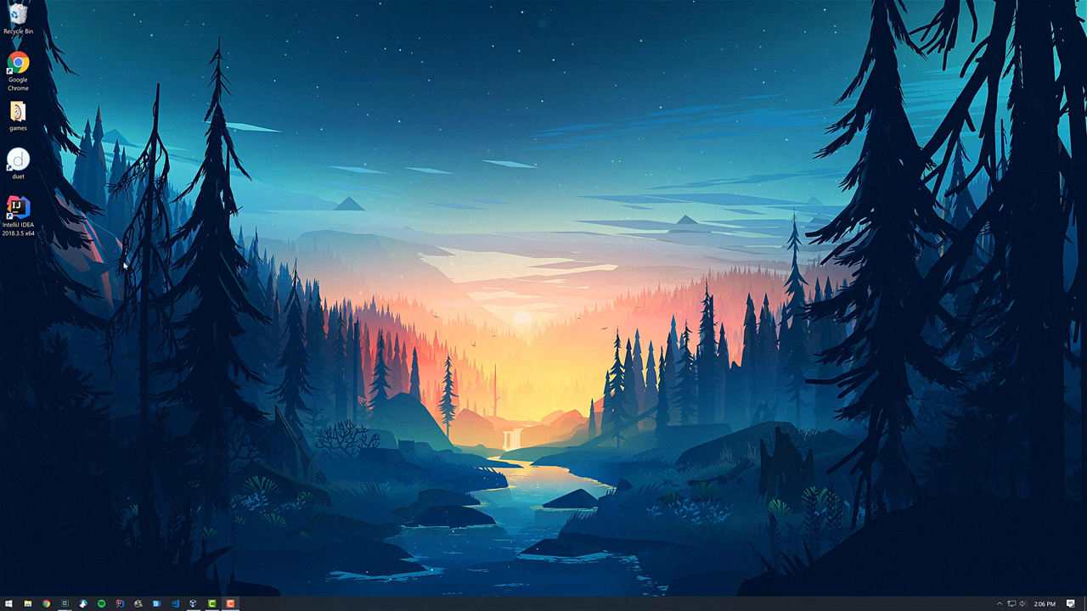
pyautogui.moveTo(59, 251)
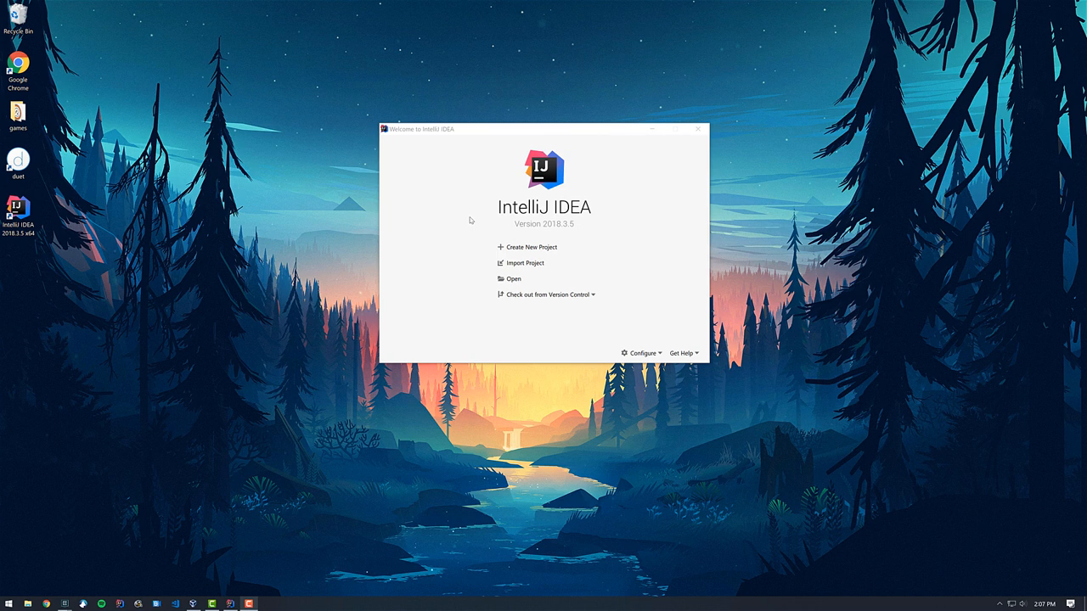
pyautogui.moveTo(588, 303)
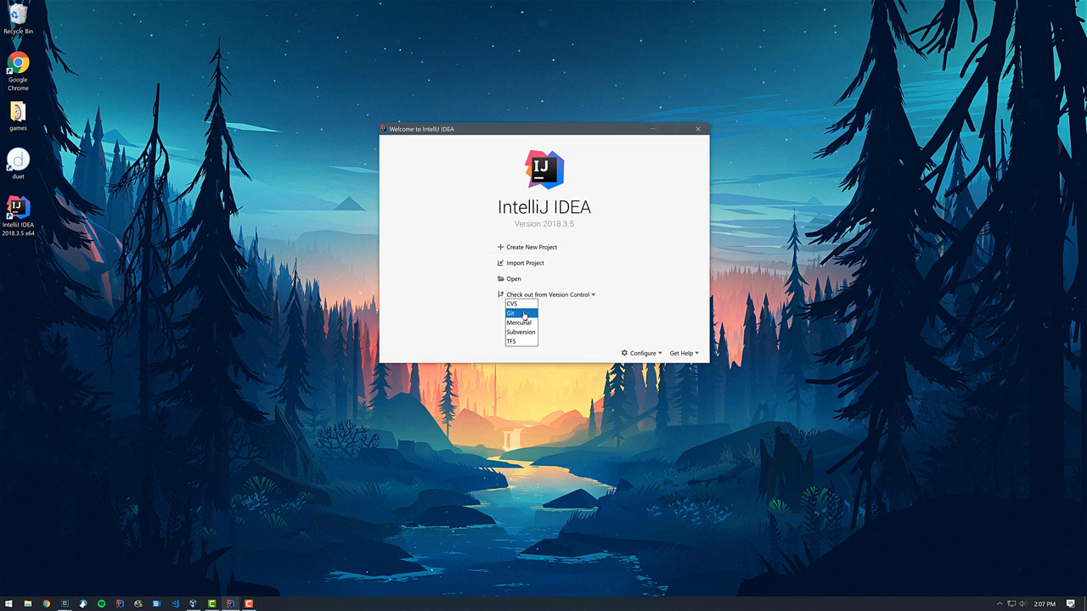
# Start a Git clone in IntelliJ, then on GitHub open openshift-evangelists/Wild-West-Backend and reveal its clone URL.
pyautogui.click(513, 313)
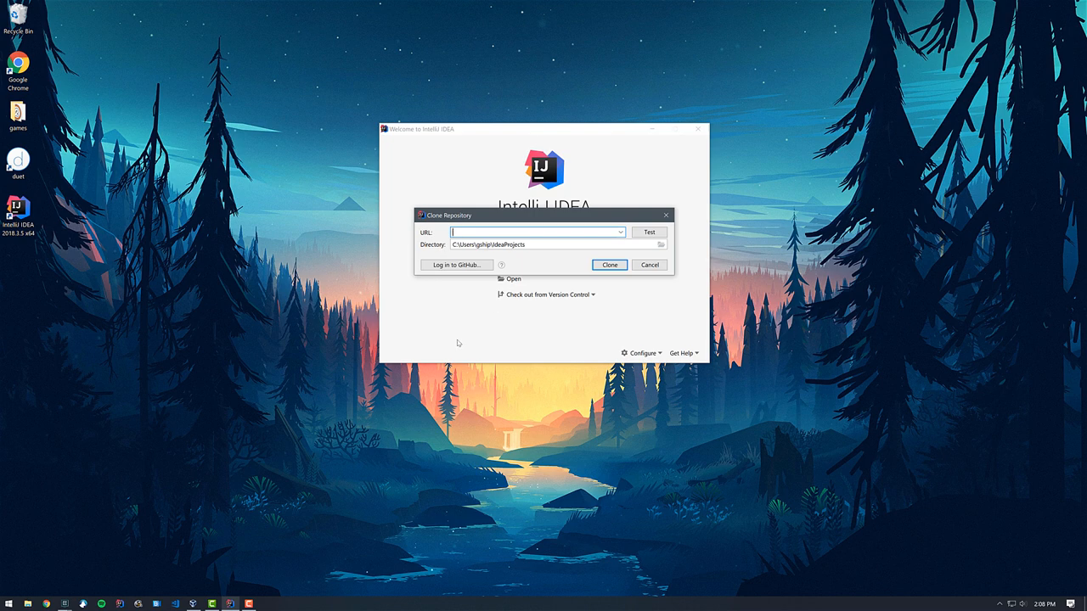
pyautogui.moveTo(459, 343)
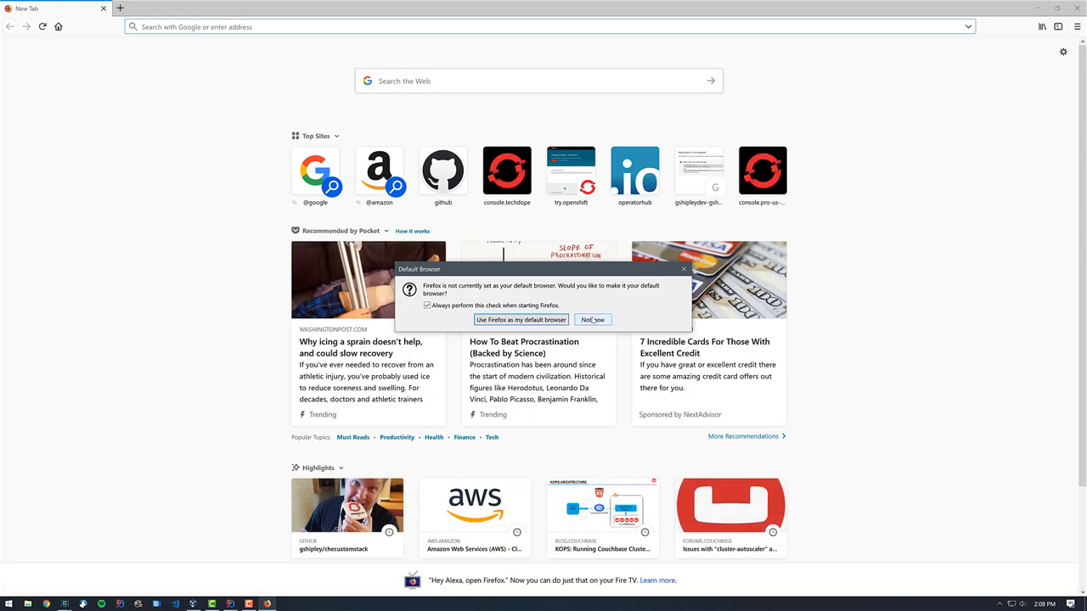
pyautogui.click(591, 319)
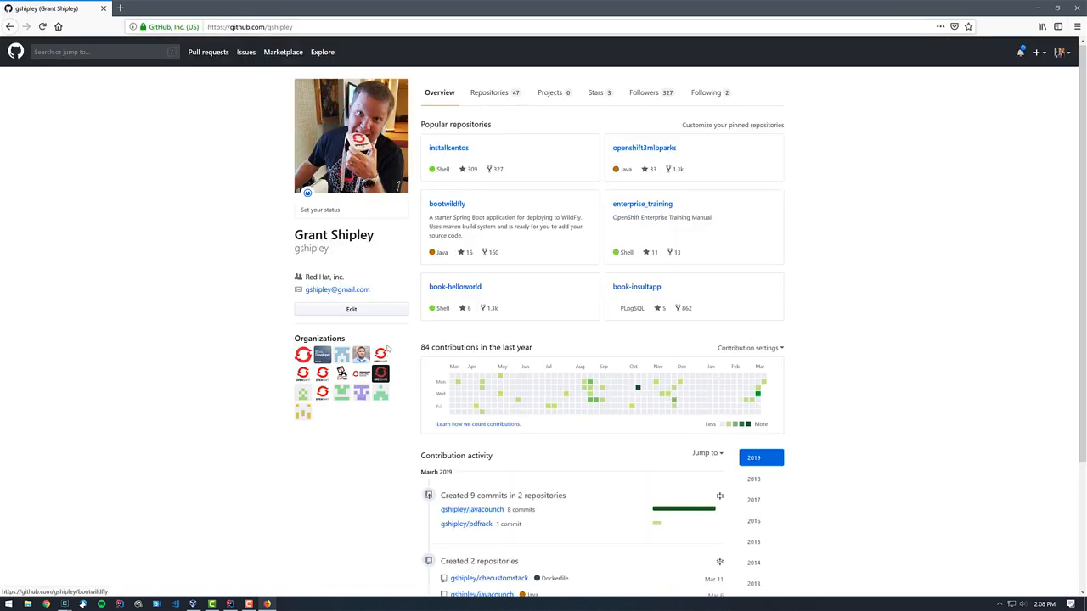
pyautogui.moveTo(322, 357)
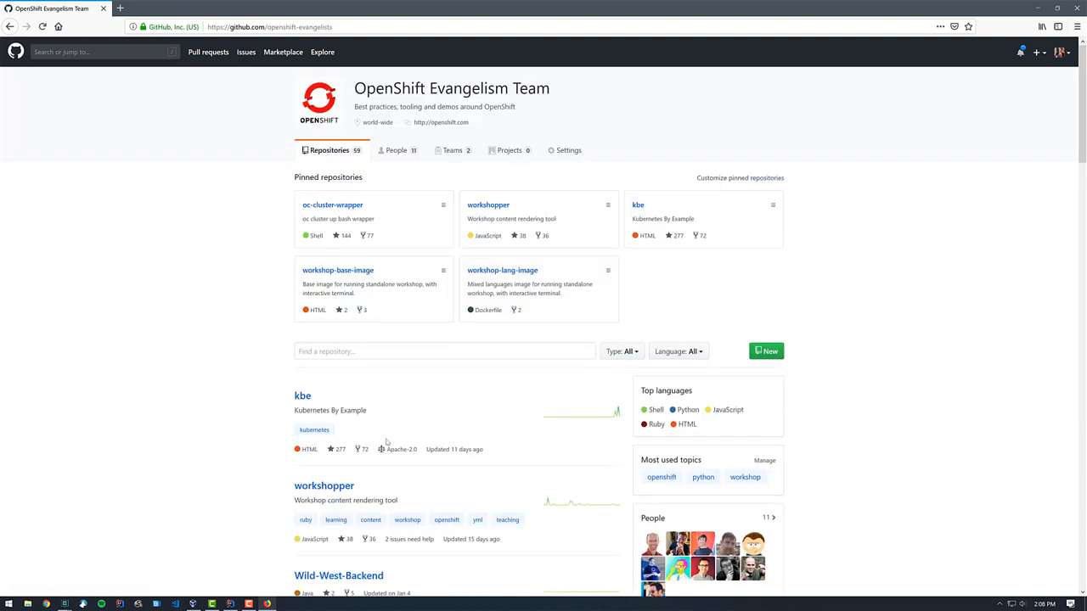
pyautogui.scroll(-3)
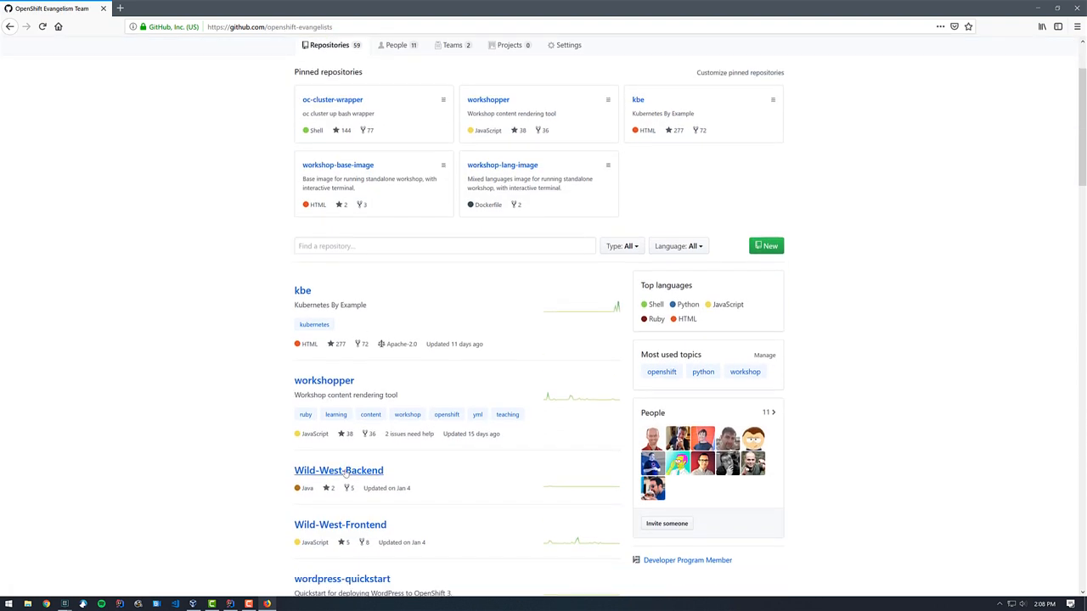
pyautogui.click(337, 471)
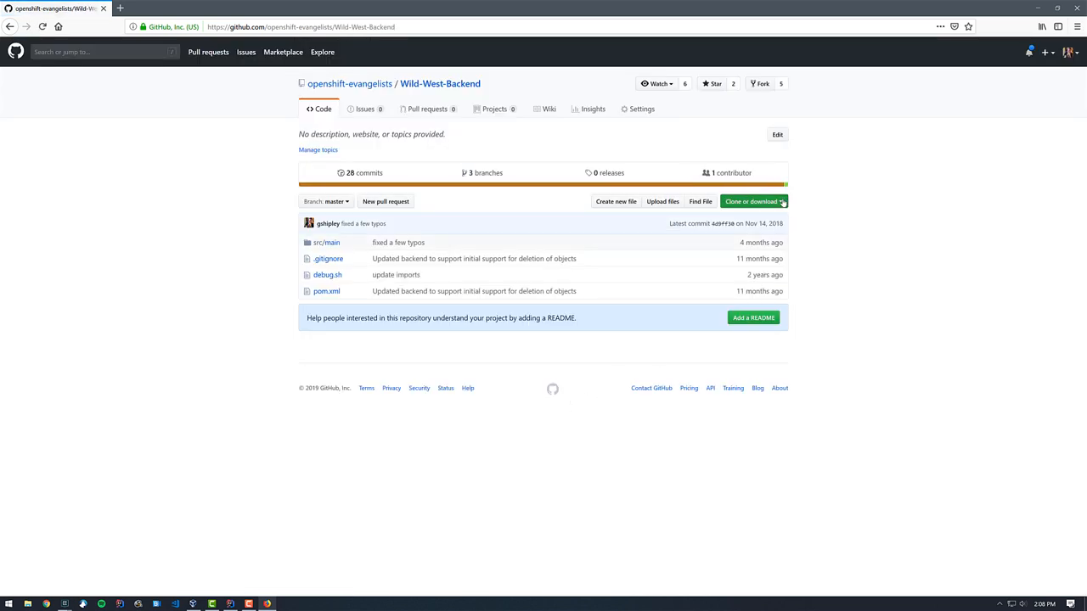
pyautogui.click(750, 200)
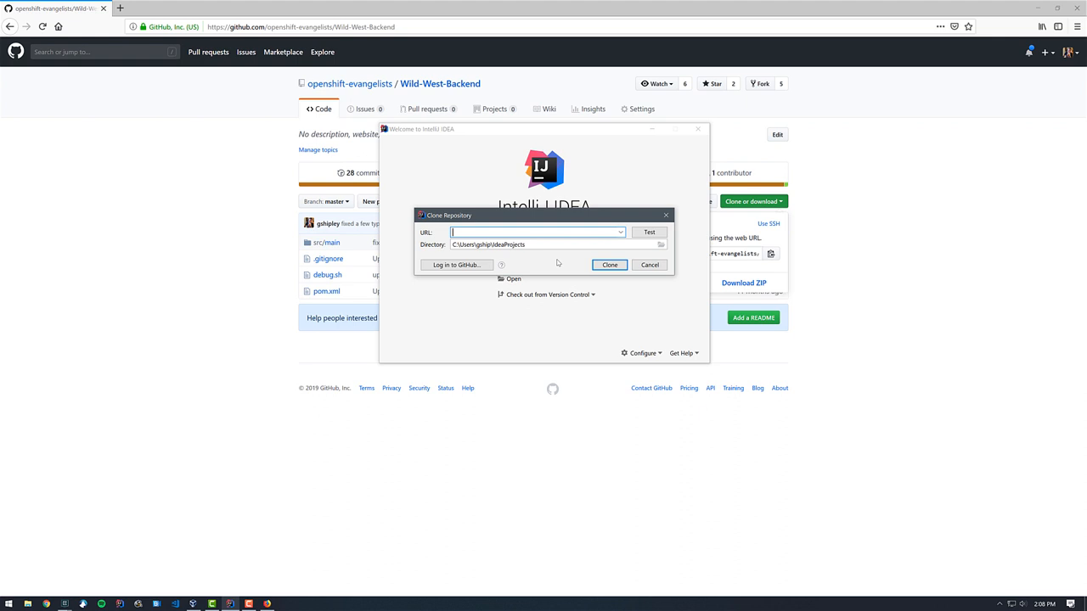
# Clone Wild-West-Backend into the projects folder, open it as a project, allow firewall access and maximize the window.
pyautogui.click(649, 264)
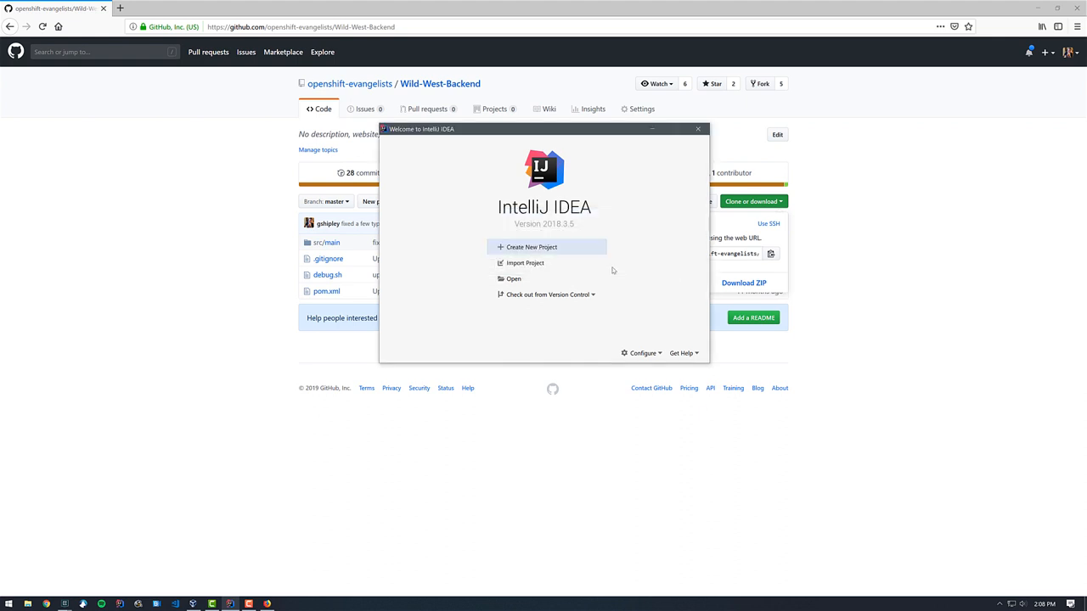
pyautogui.click(546, 295)
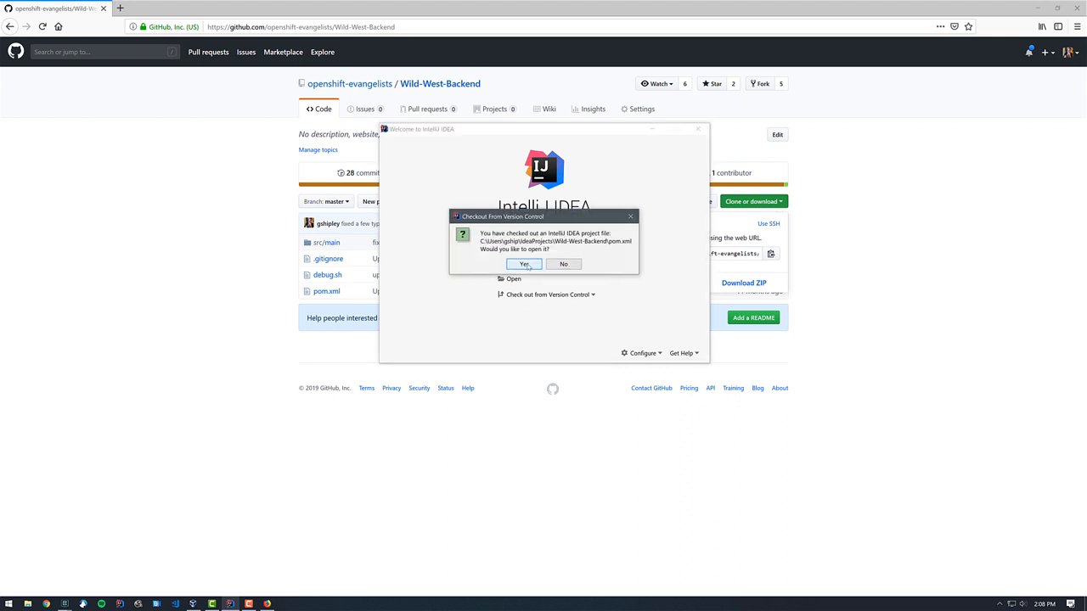
pyautogui.click(563, 265)
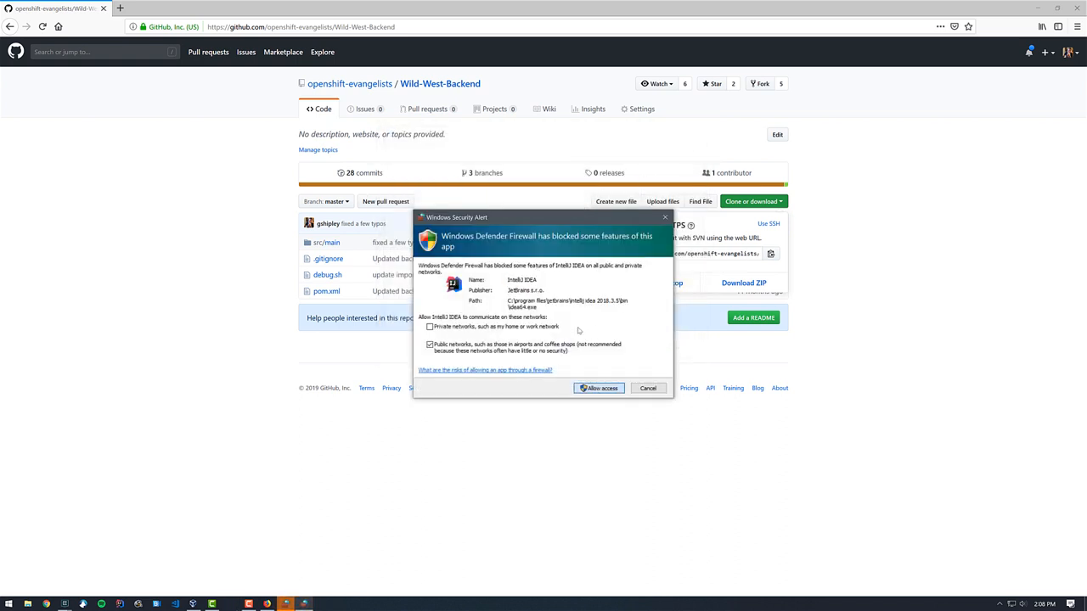
pyautogui.click(600, 387)
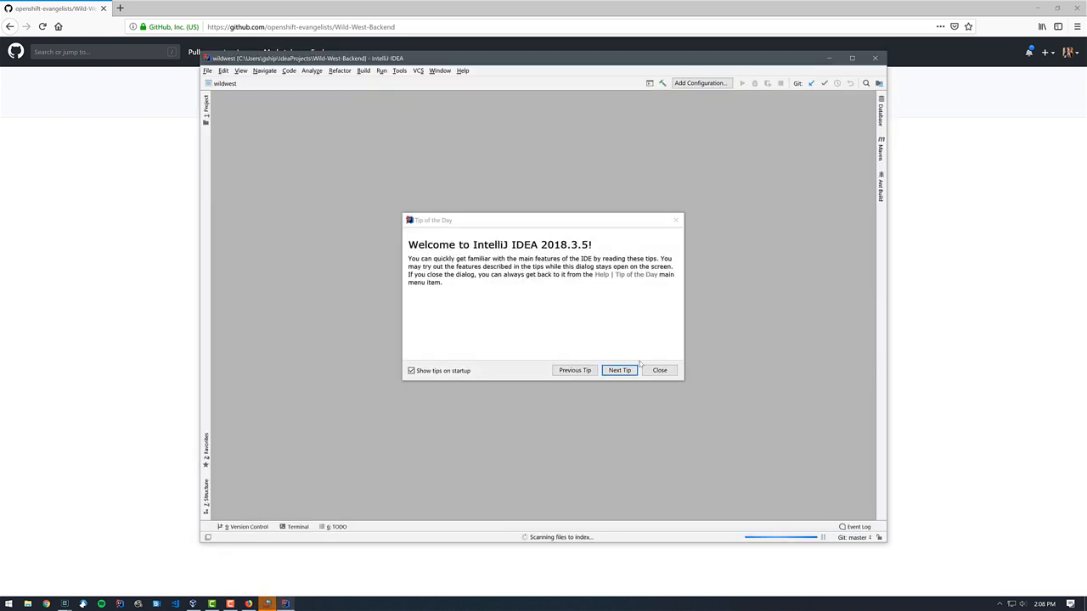
pyautogui.click(658, 370)
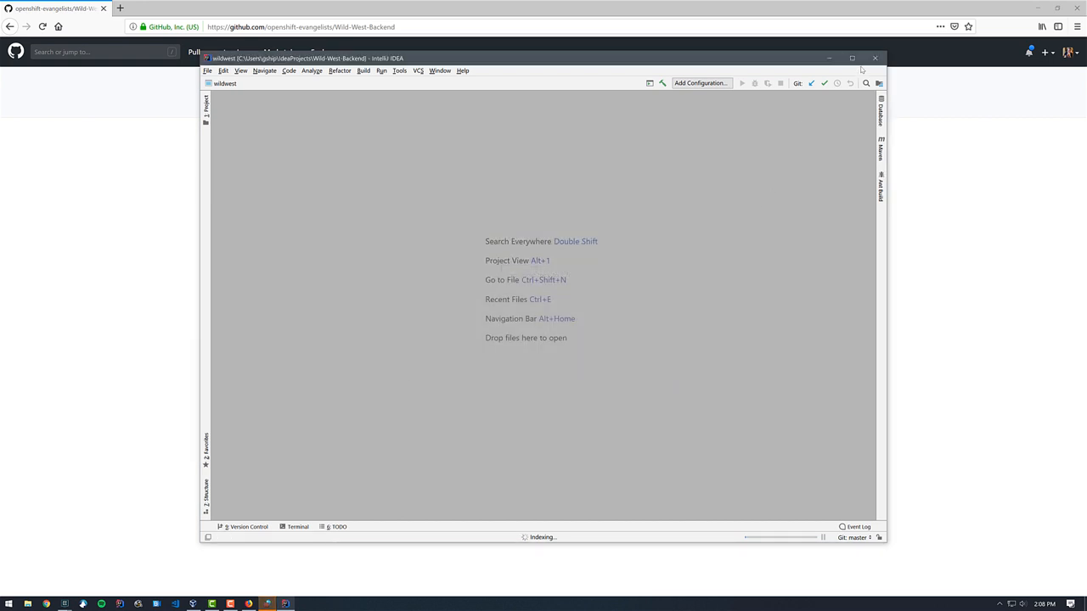
pyautogui.click(853, 58)
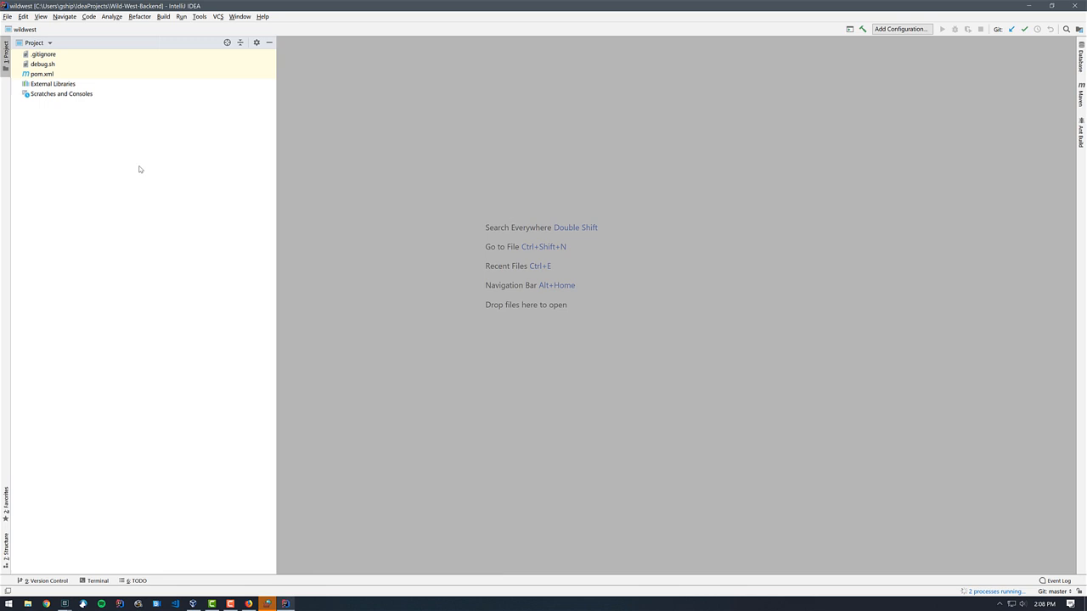
pyautogui.moveTo(158, 133)
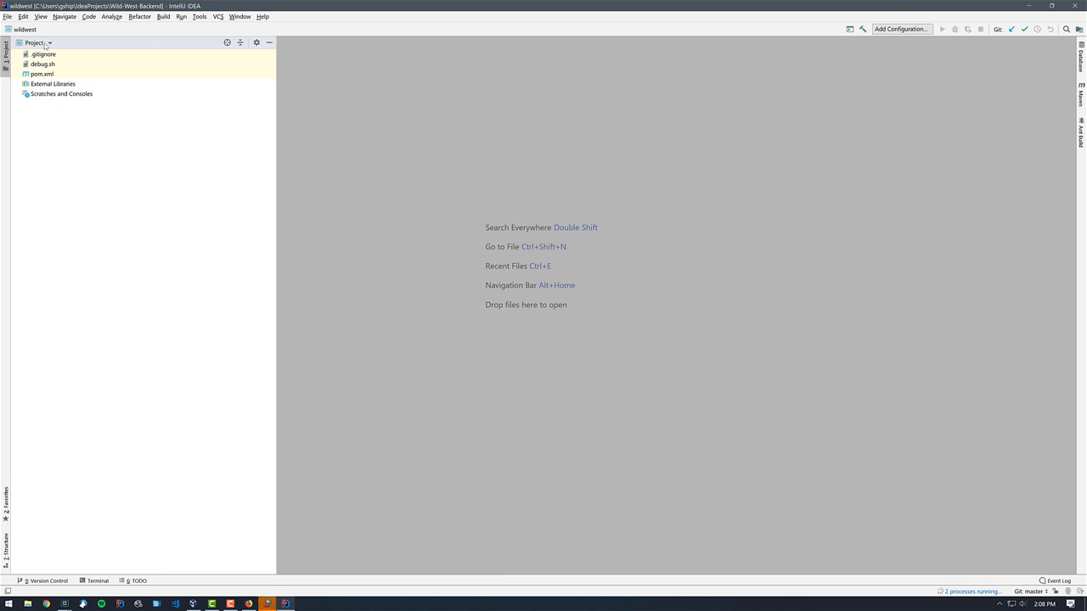
pyautogui.moveTo(167, 54)
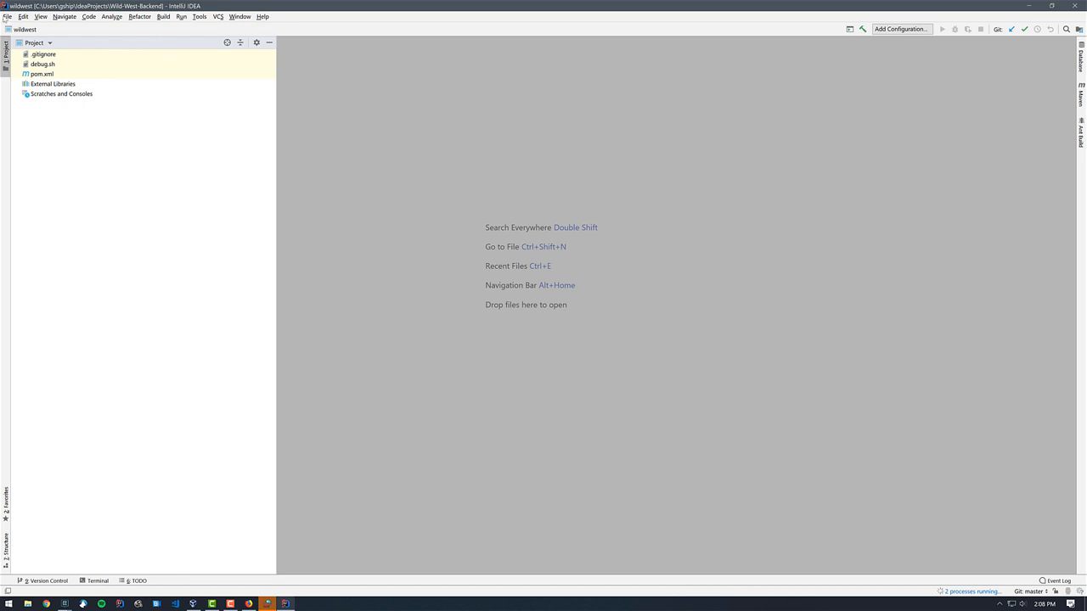
# From Settings > Plugins Marketplace, install OpenShift Connector by Red Hat and restart the IDE.
pyautogui.click(6, 17)
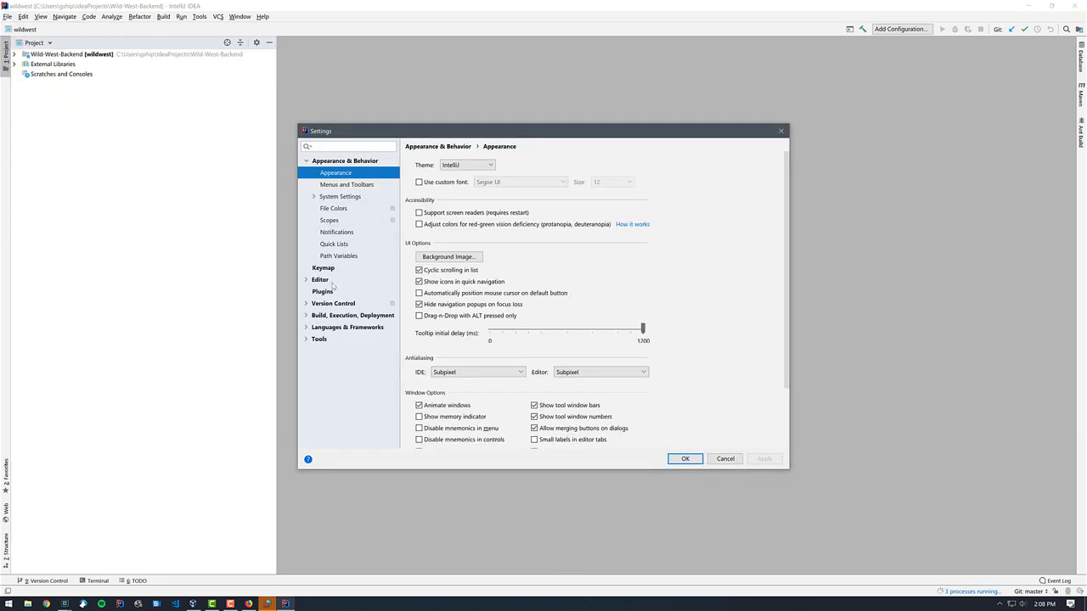
pyautogui.click(322, 293)
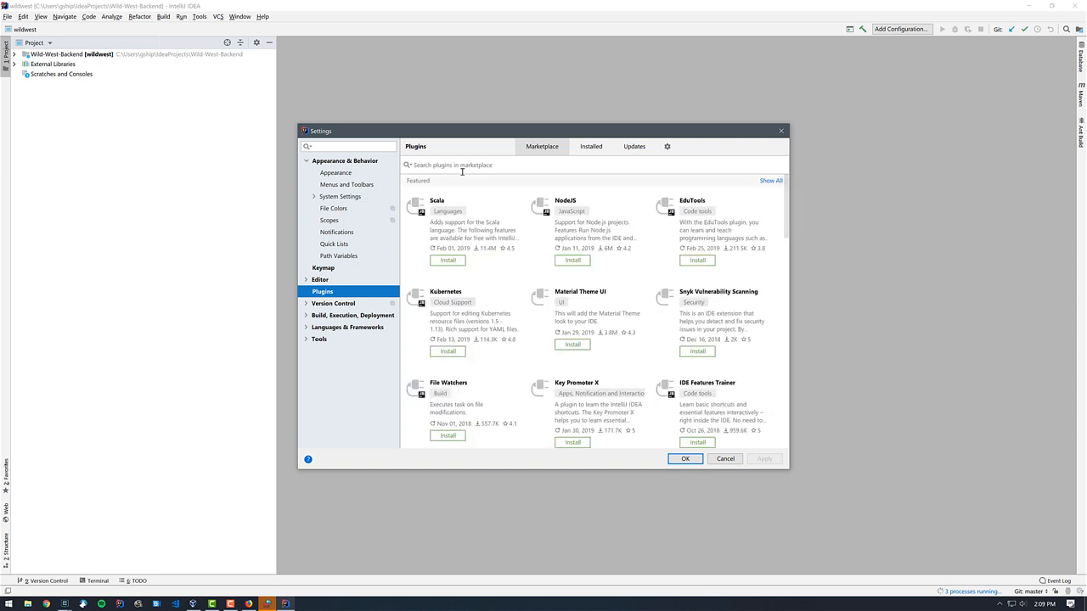
pyautogui.click(450, 165)
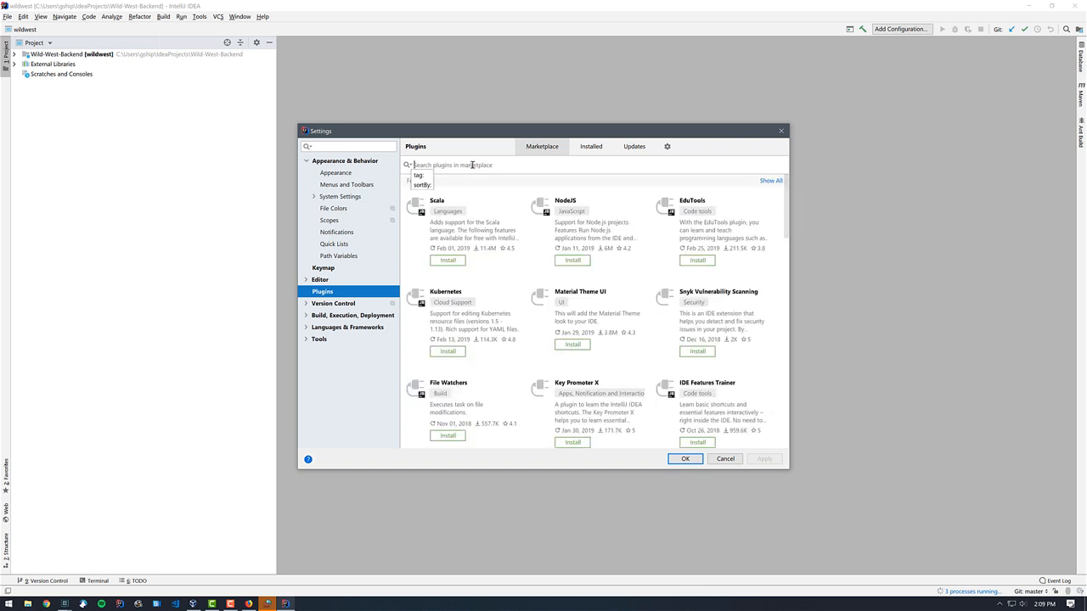
pyautogui.write('openshift')
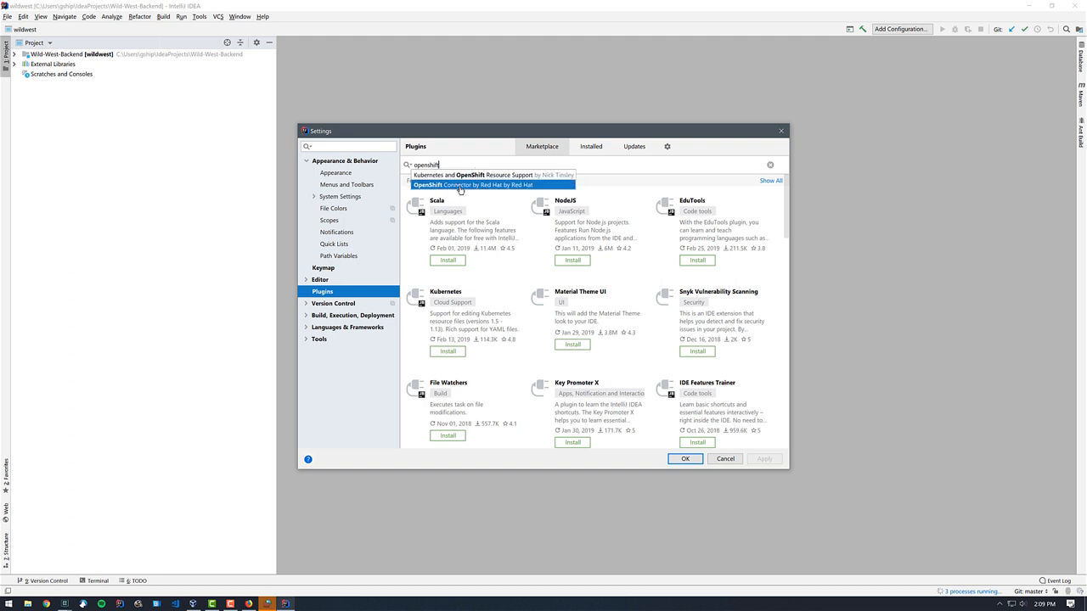
pyautogui.click(472, 185)
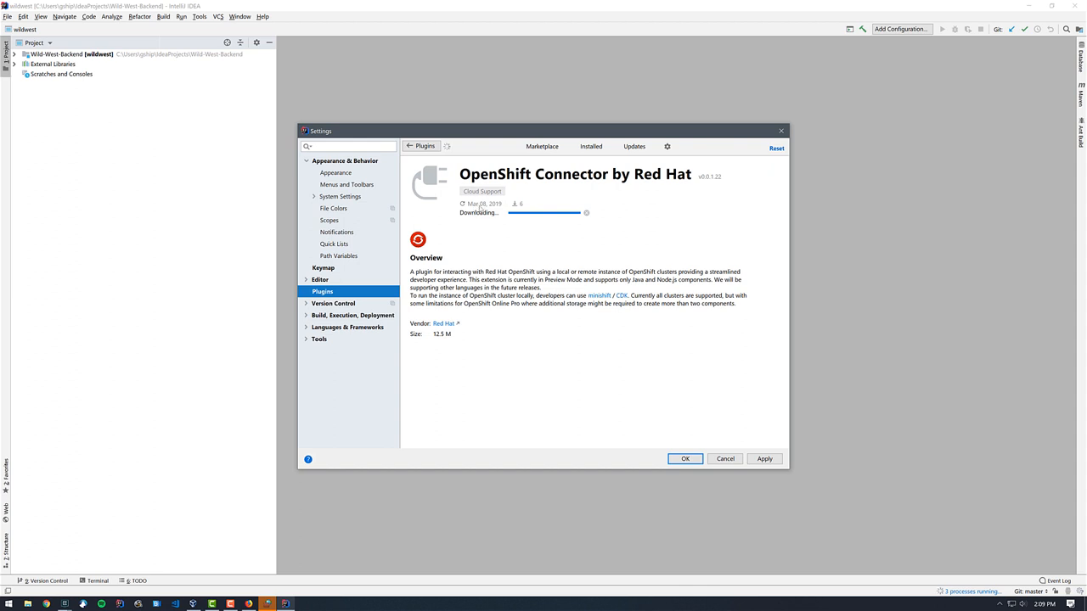
pyautogui.moveTo(679, 394)
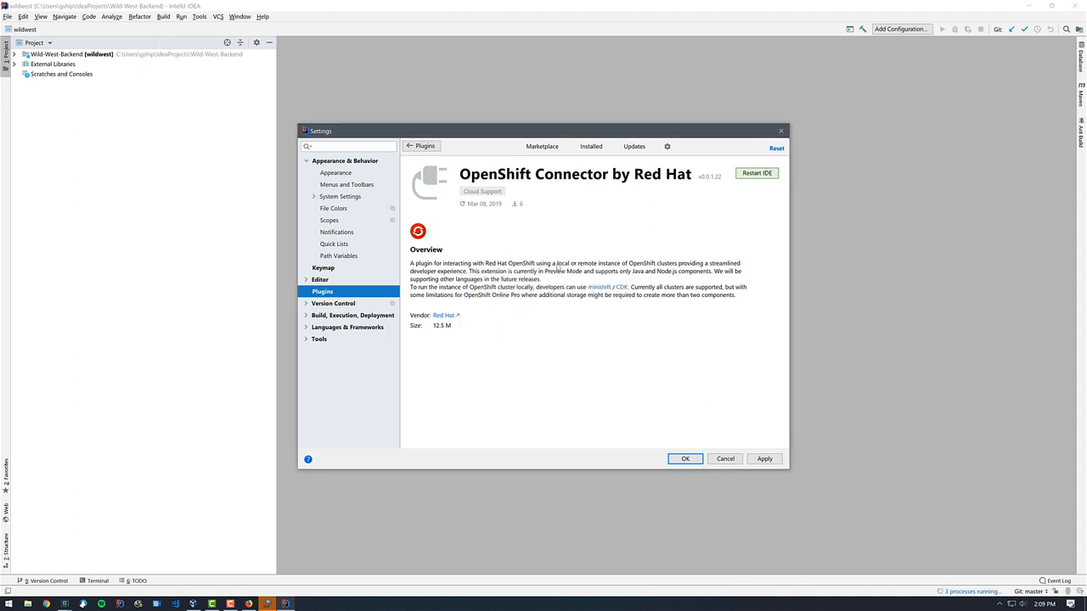
pyautogui.click(725, 459)
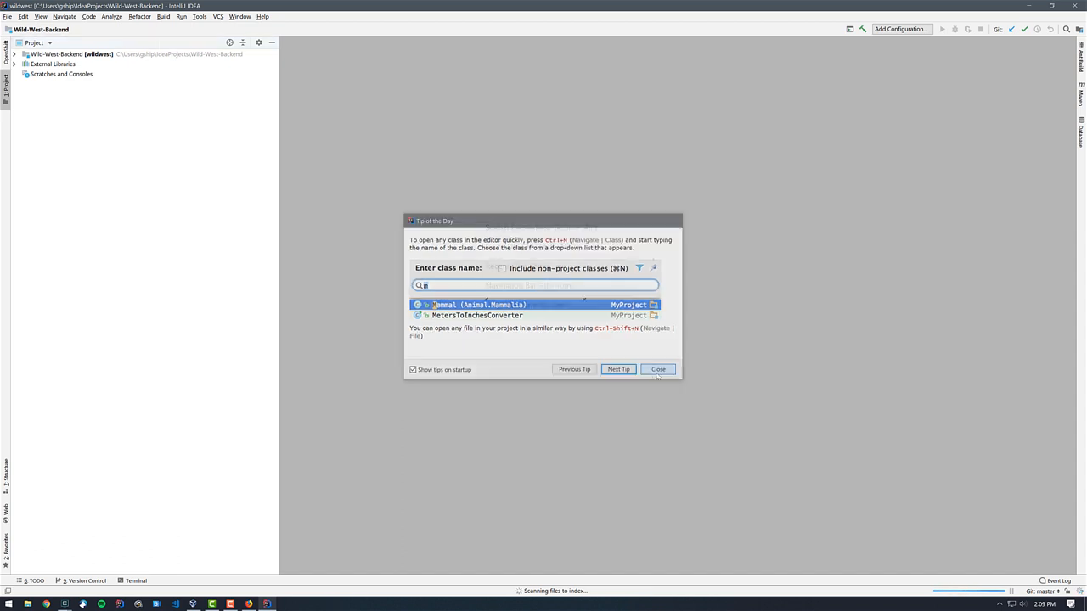
# Expand src/main/java down to the controllers package and open APIController.java in the editor.
pyautogui.click(659, 368)
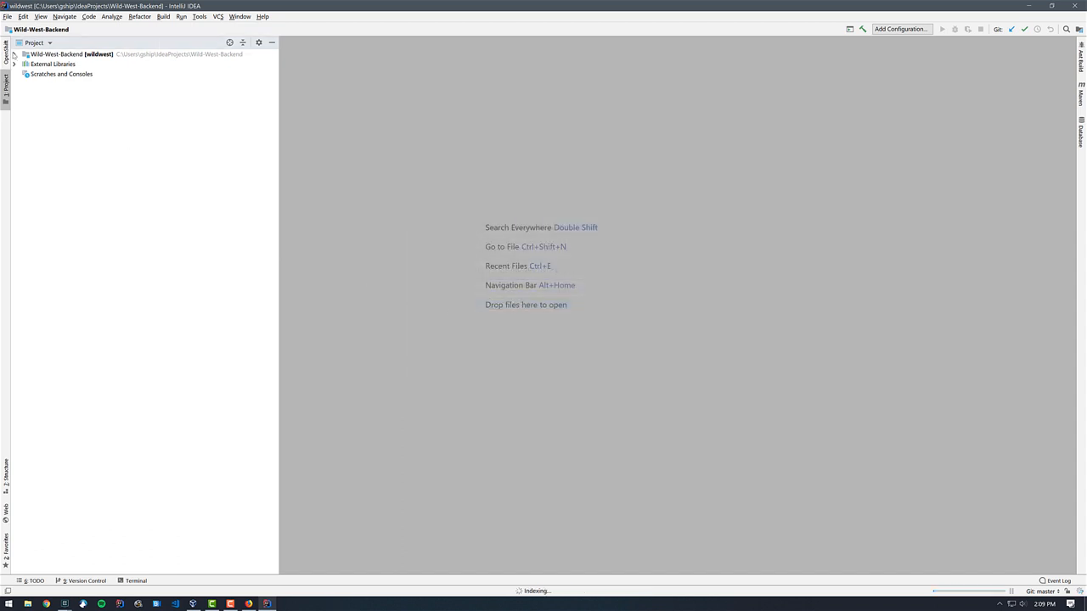
pyautogui.click(14, 52)
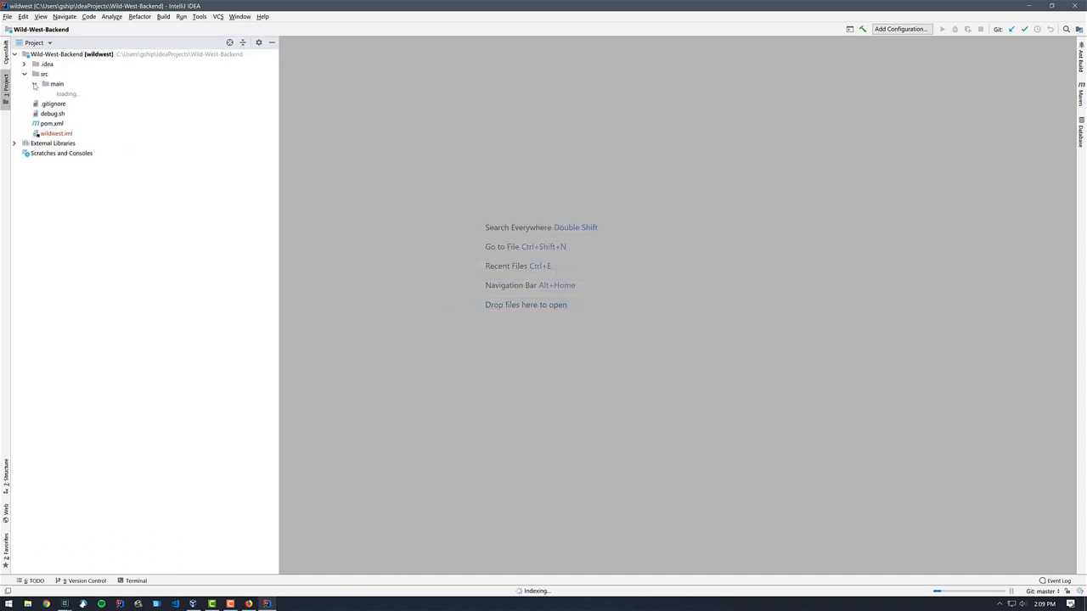
pyautogui.click(35, 83)
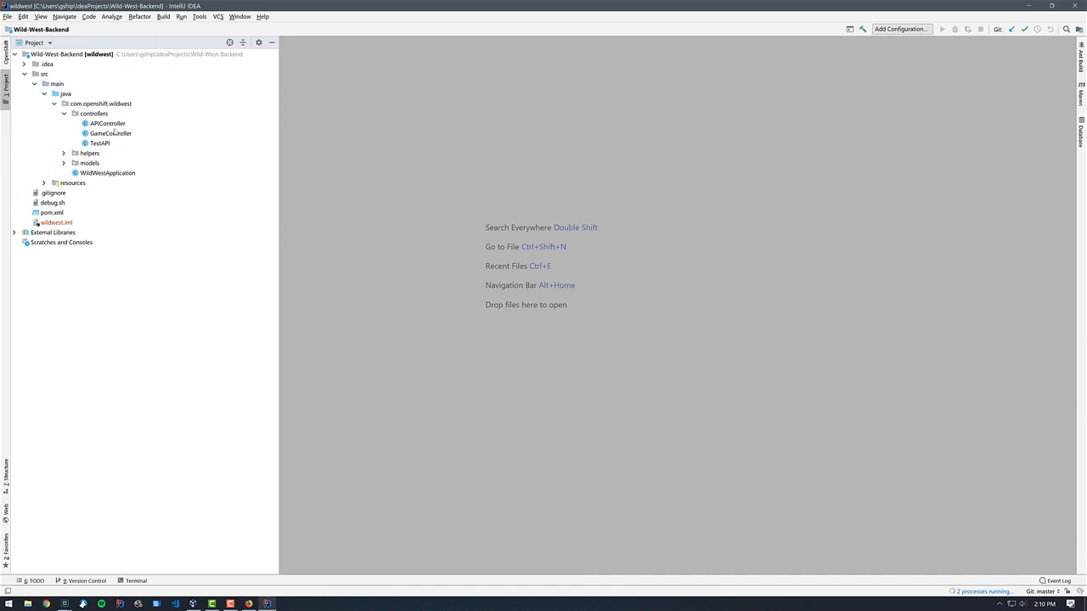
pyautogui.click(107, 122)
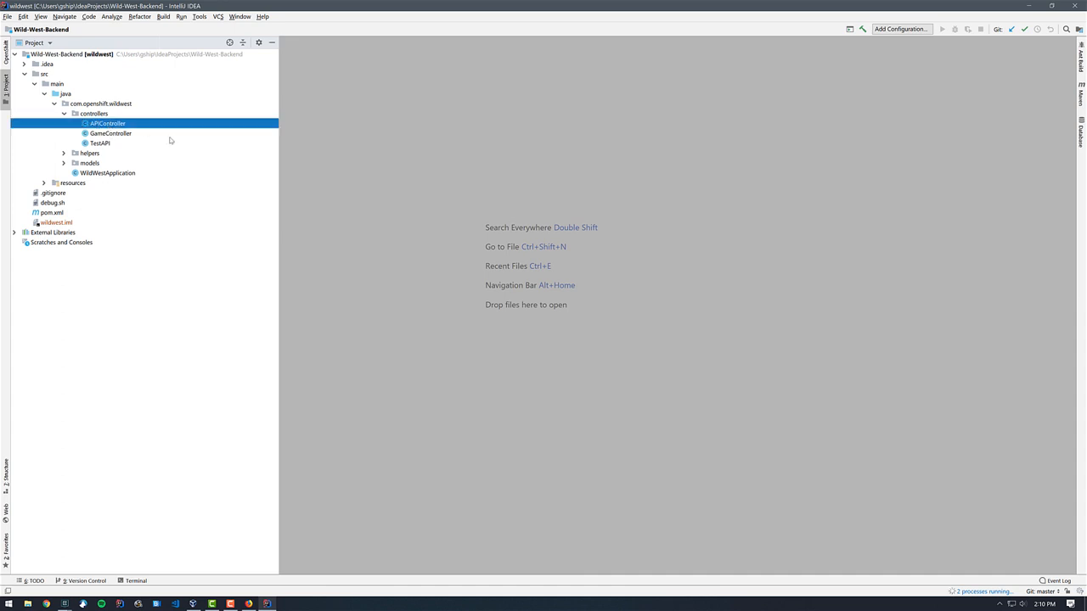
pyautogui.doubleClick(109, 123)
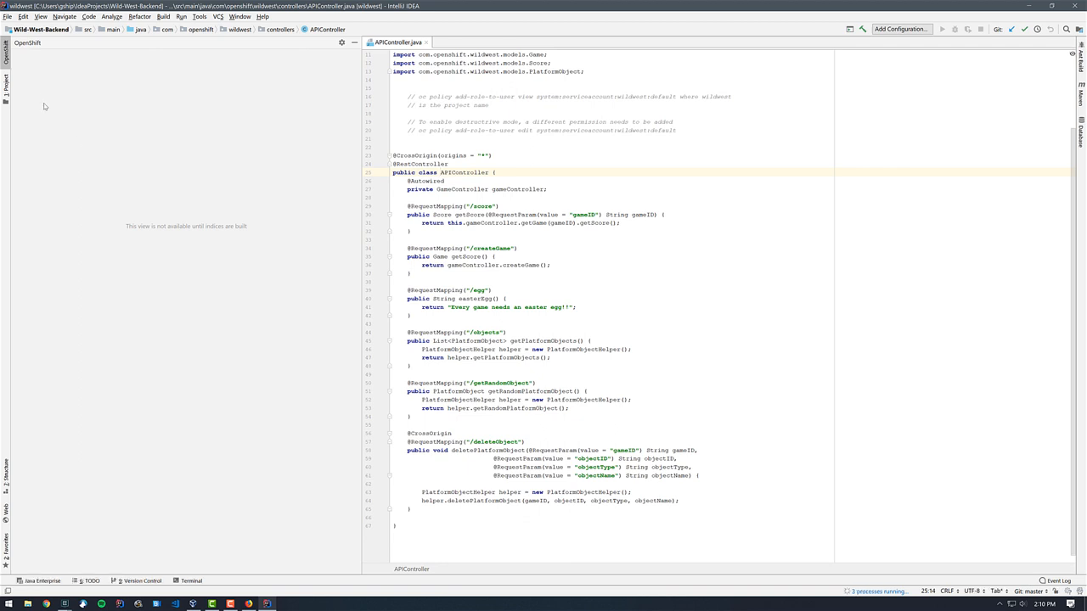
# Expand the cluster and create a new OpenShift project named grantbackend.
pyautogui.click(5, 45)
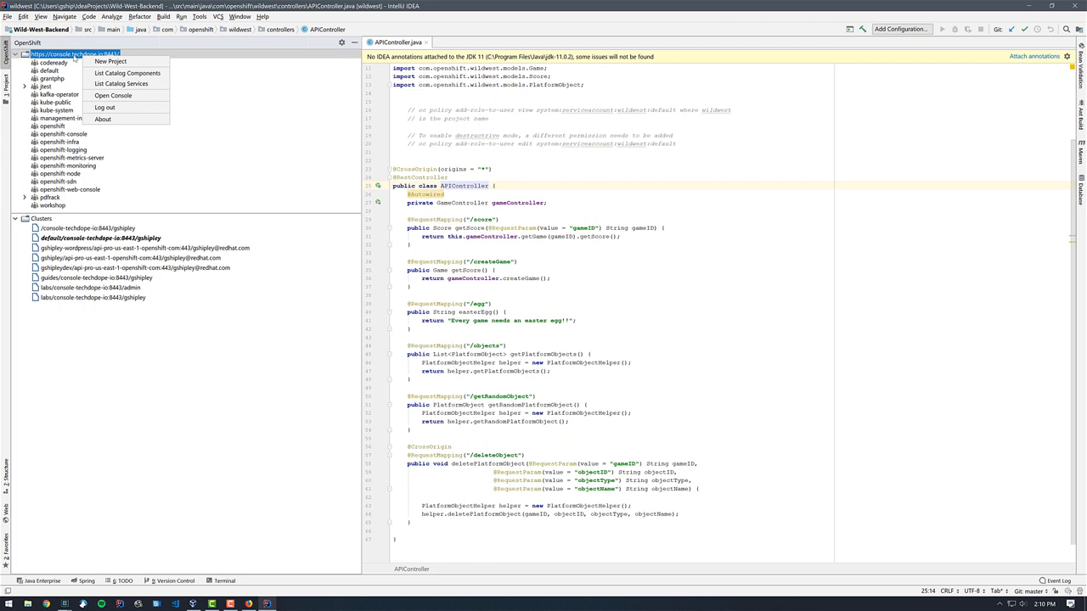
pyautogui.moveTo(252, 222)
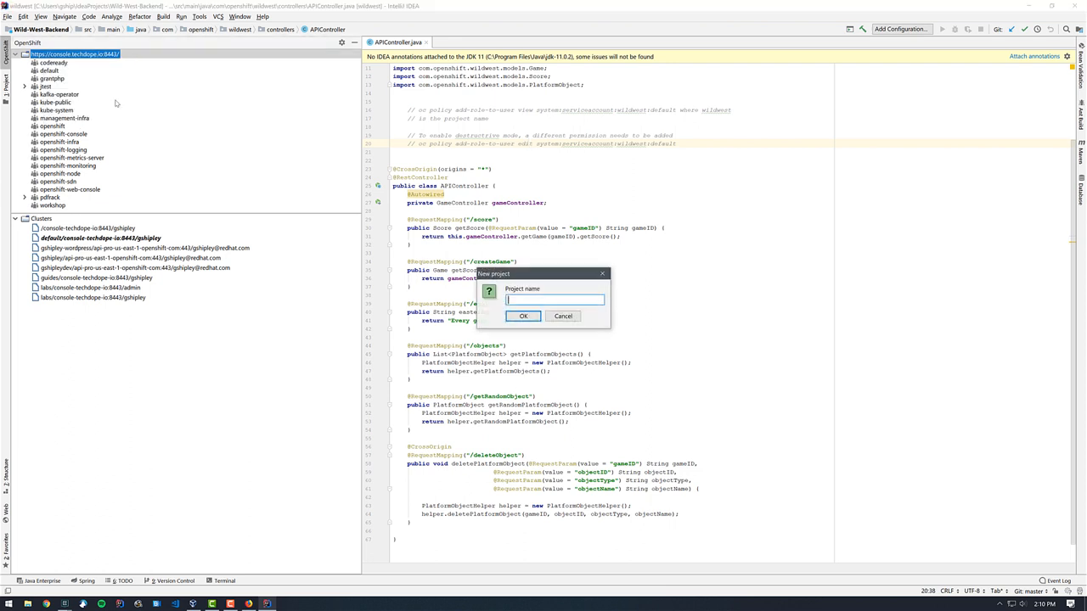
pyautogui.write('m')
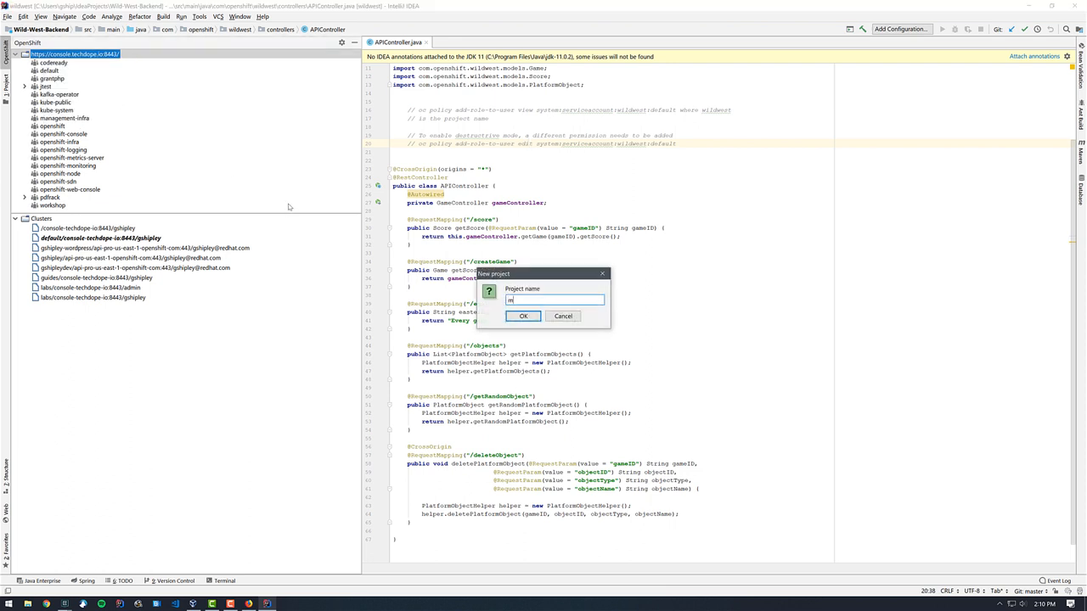
pyautogui.write('grantbacke')
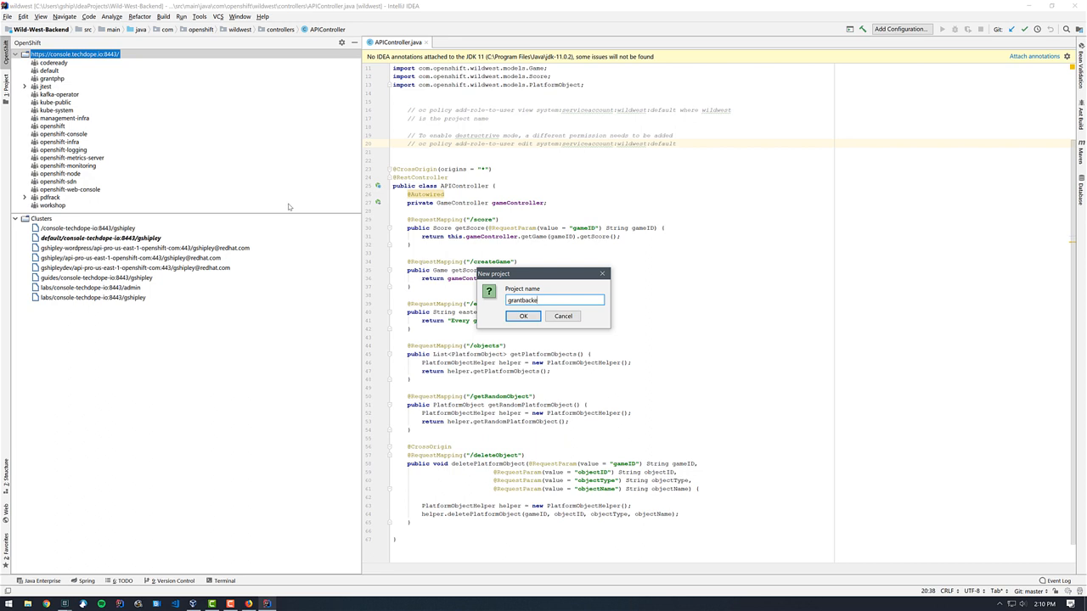
pyautogui.click(523, 316)
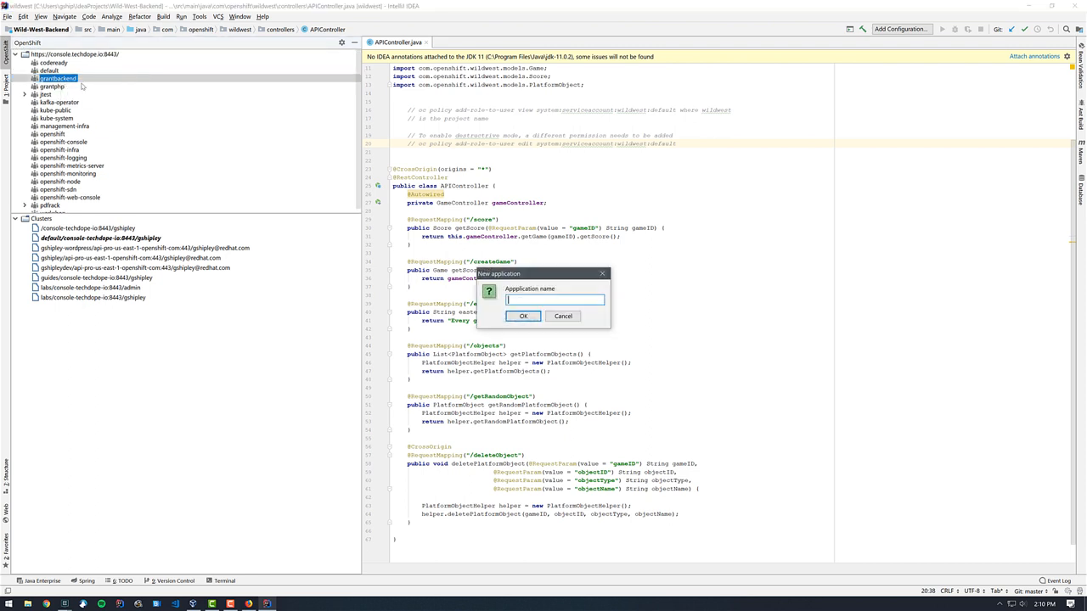
# Create an application named backend in grantbackend and select it in the tree.
pyautogui.write('backen')
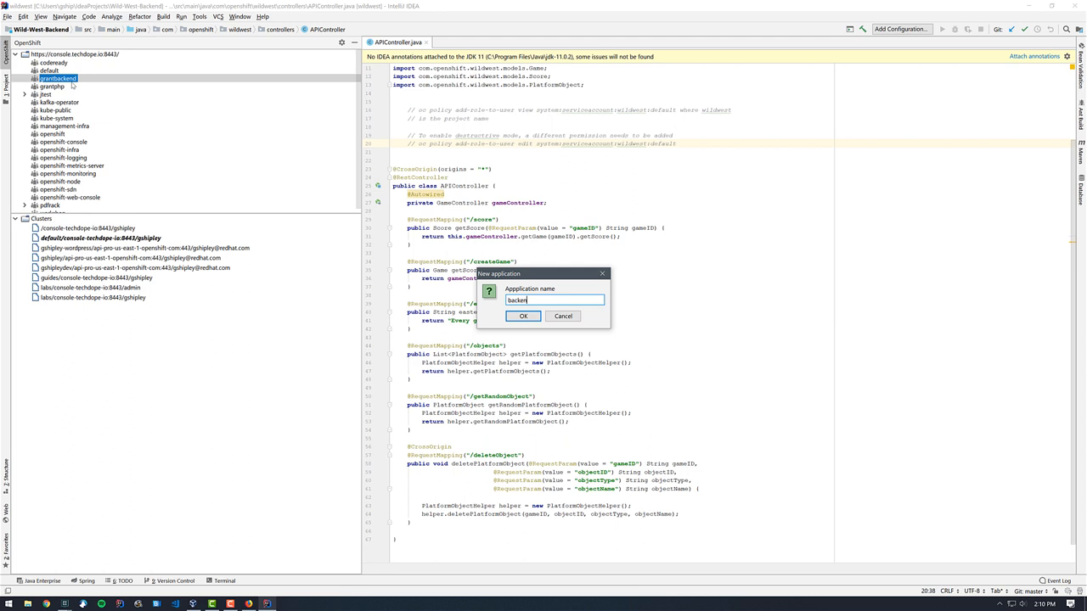
pyautogui.click(523, 316)
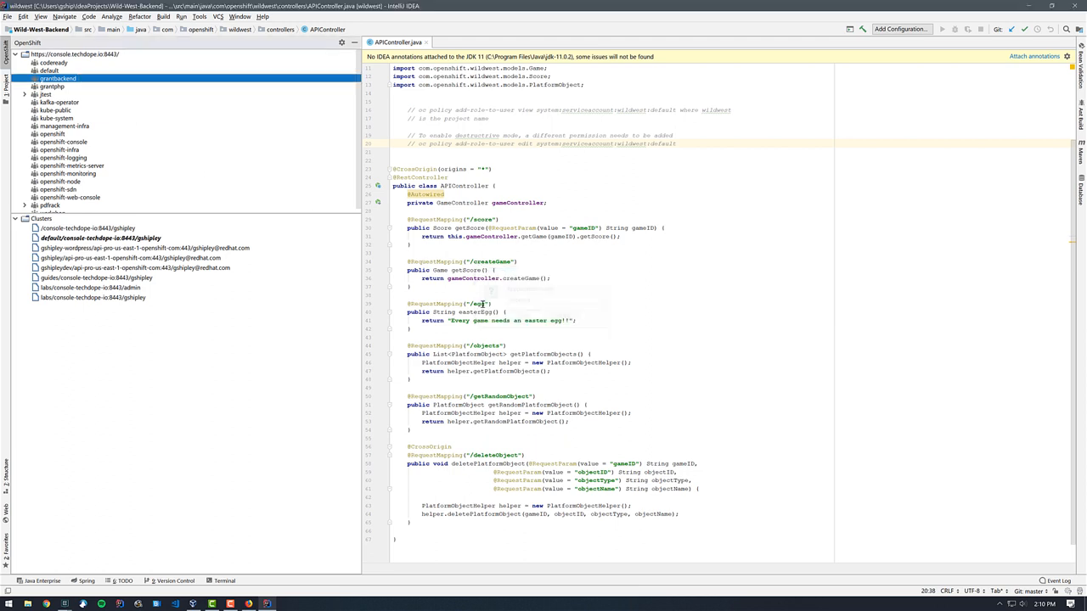
pyautogui.click(24, 78)
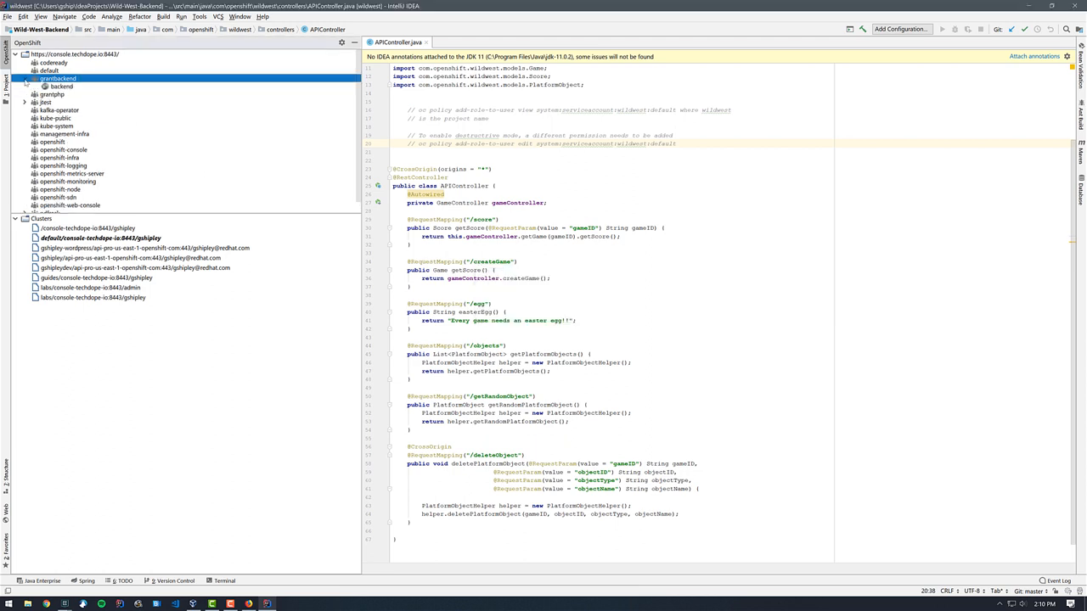
pyautogui.click(61, 85)
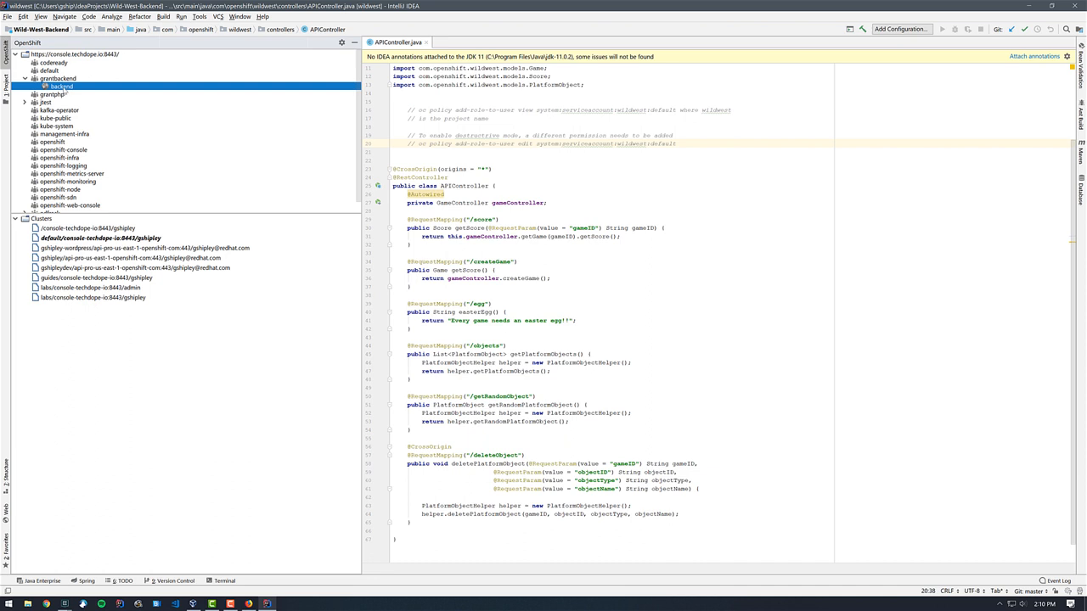
# Create a component named backend with Local source type from the wildwest project, Java version 8.
pyautogui.rightClick(59, 85)
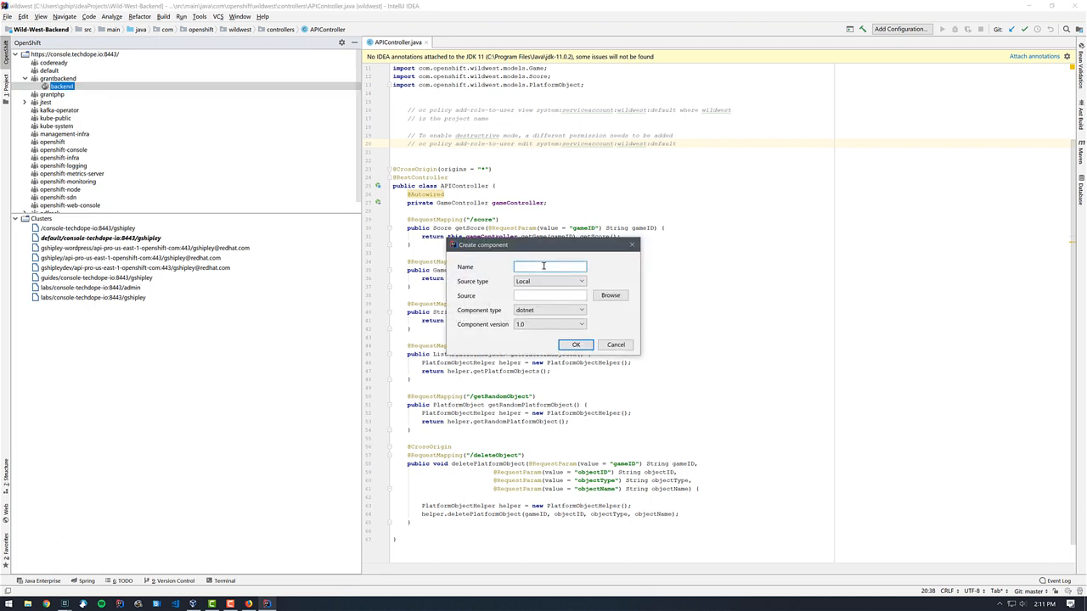
pyautogui.write('backend')
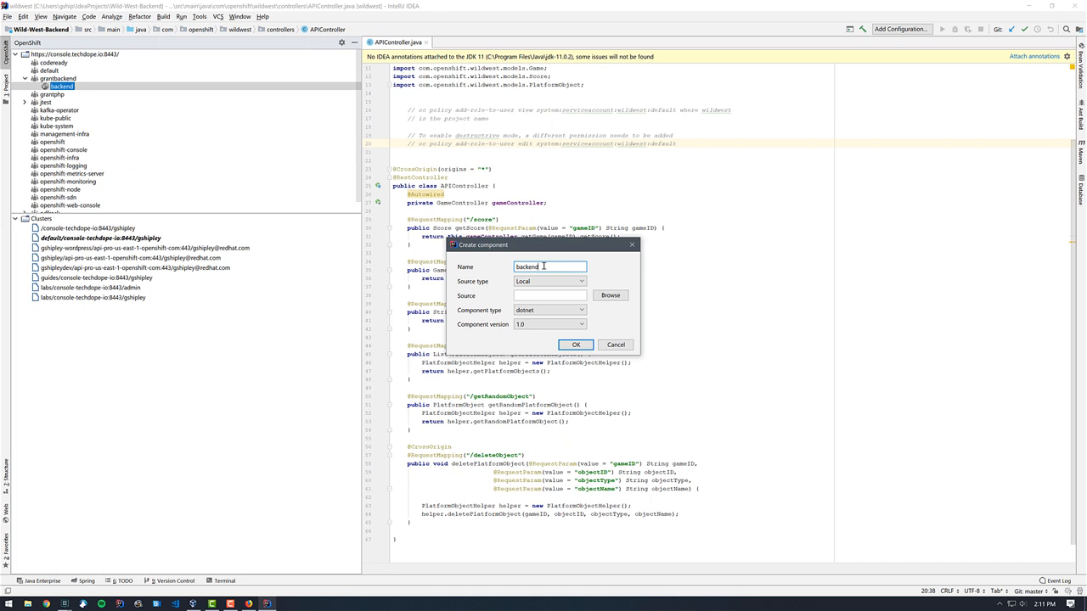
pyautogui.click(581, 282)
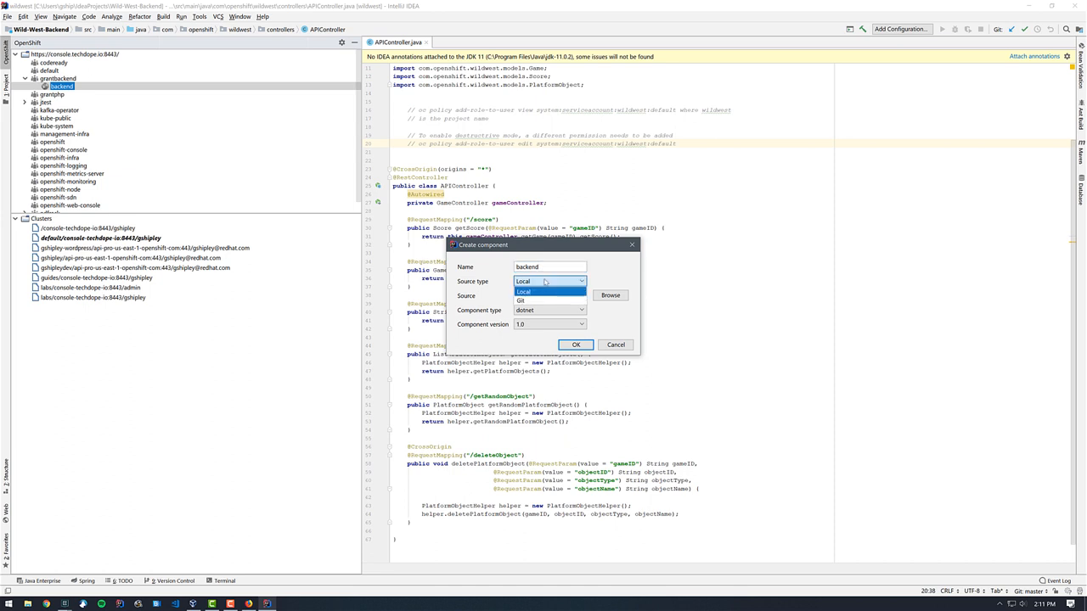
pyautogui.click(523, 292)
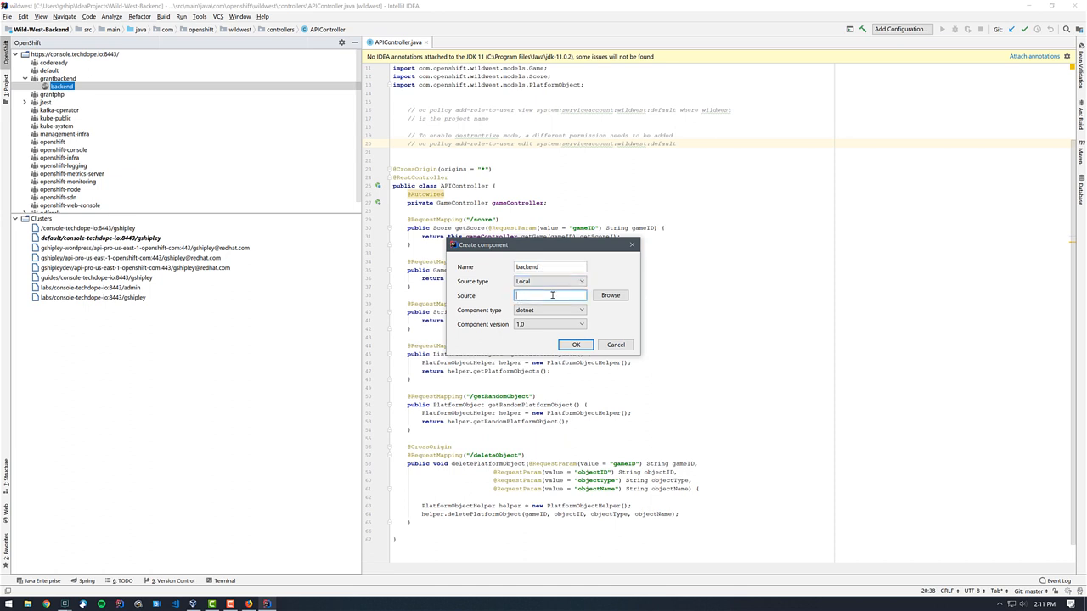
pyautogui.click(610, 295)
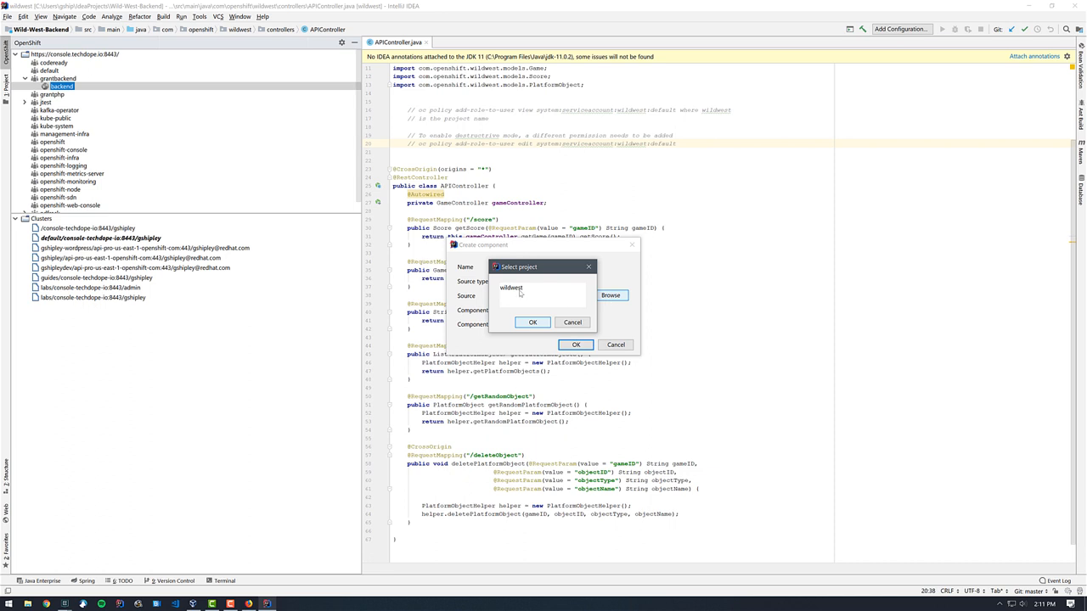
pyautogui.click(533, 322)
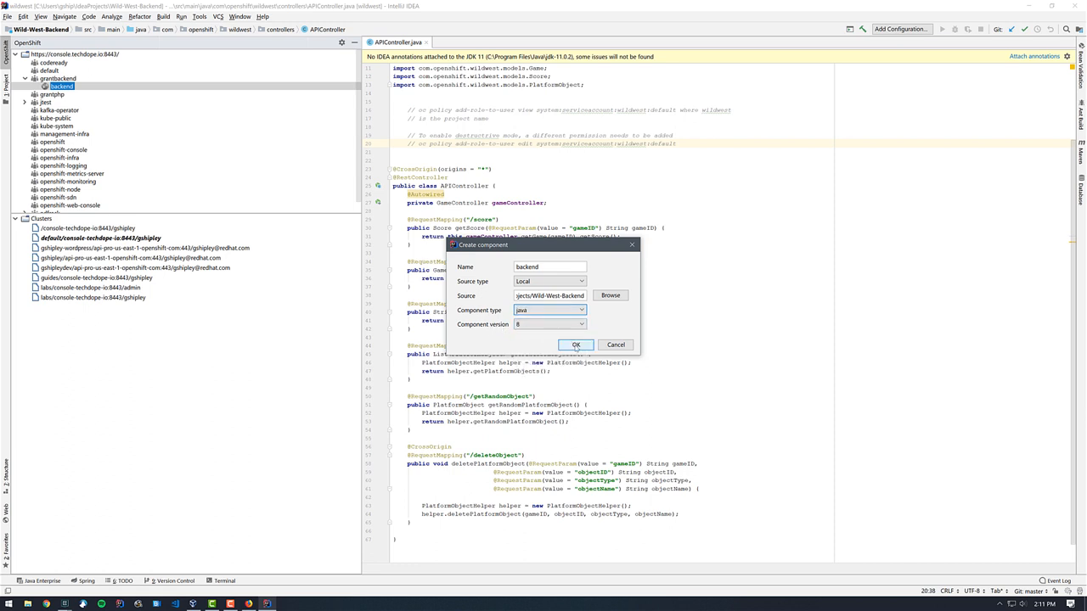
pyautogui.click(576, 344)
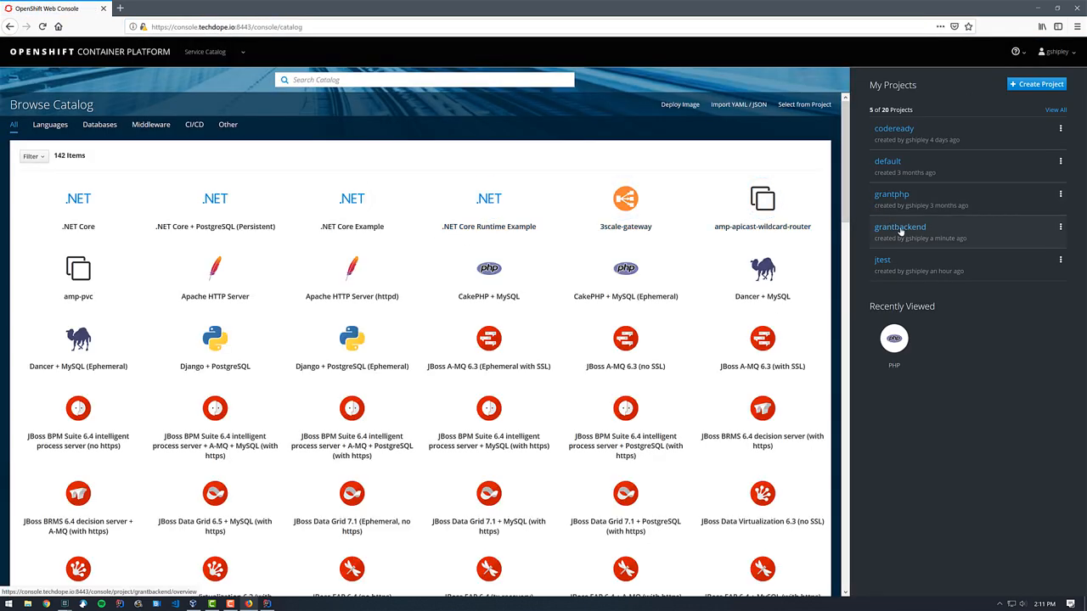
# In the web console open grantbackend and expand the backend-backend deployment details, then return to the IDE.
pyautogui.click(900, 228)
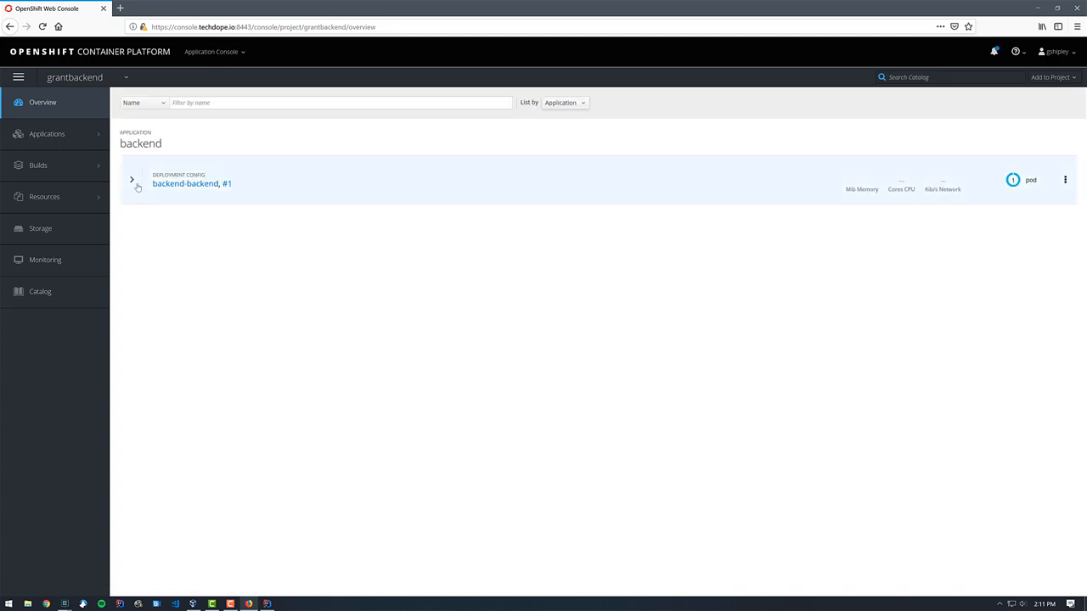
pyautogui.click(133, 180)
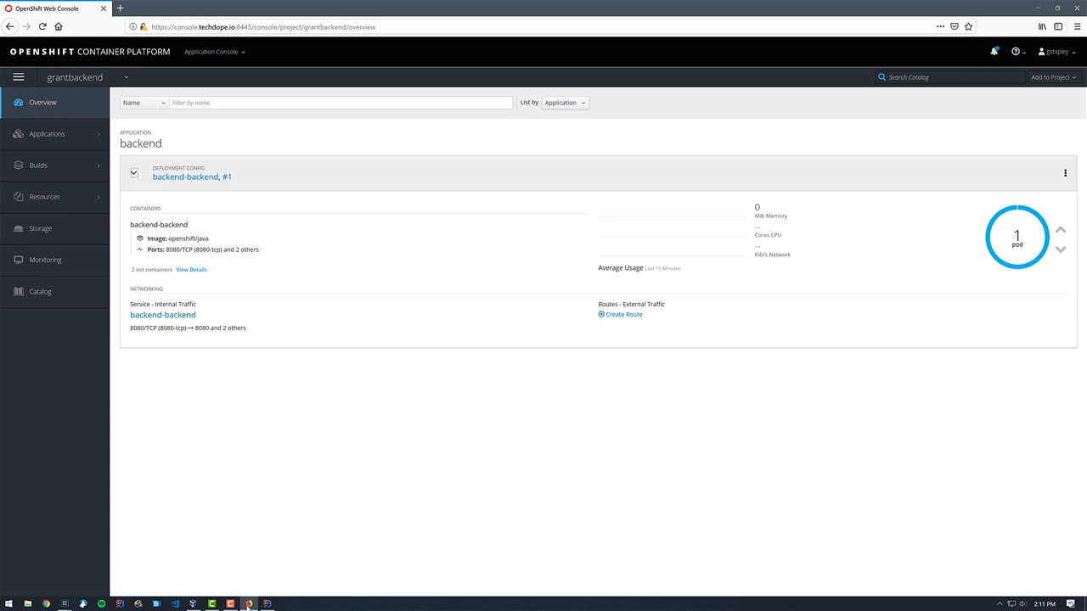
pyautogui.click(247, 604)
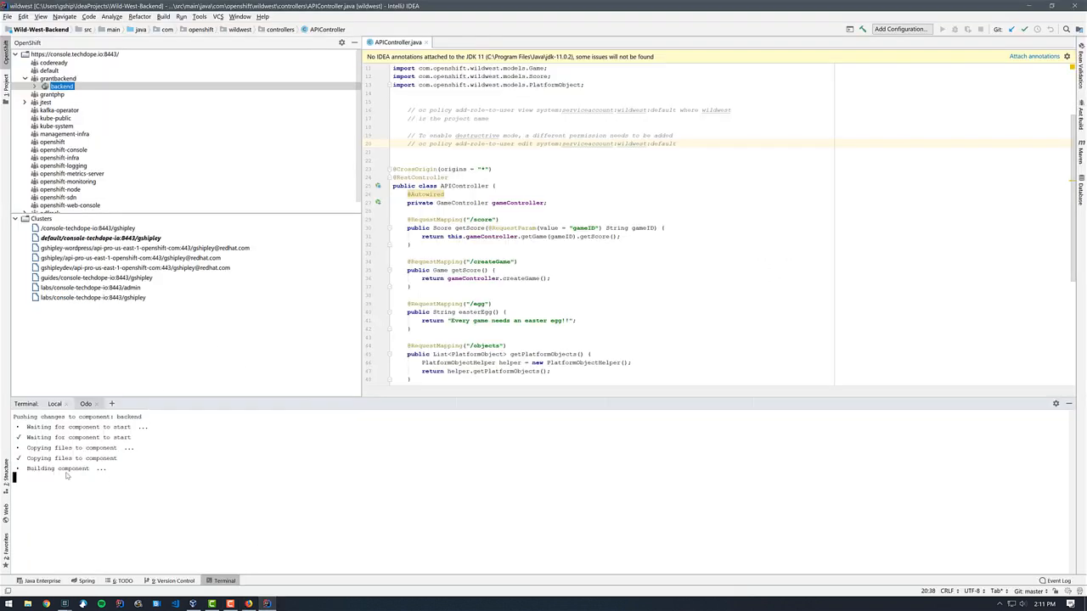
pyautogui.moveTo(139, 329)
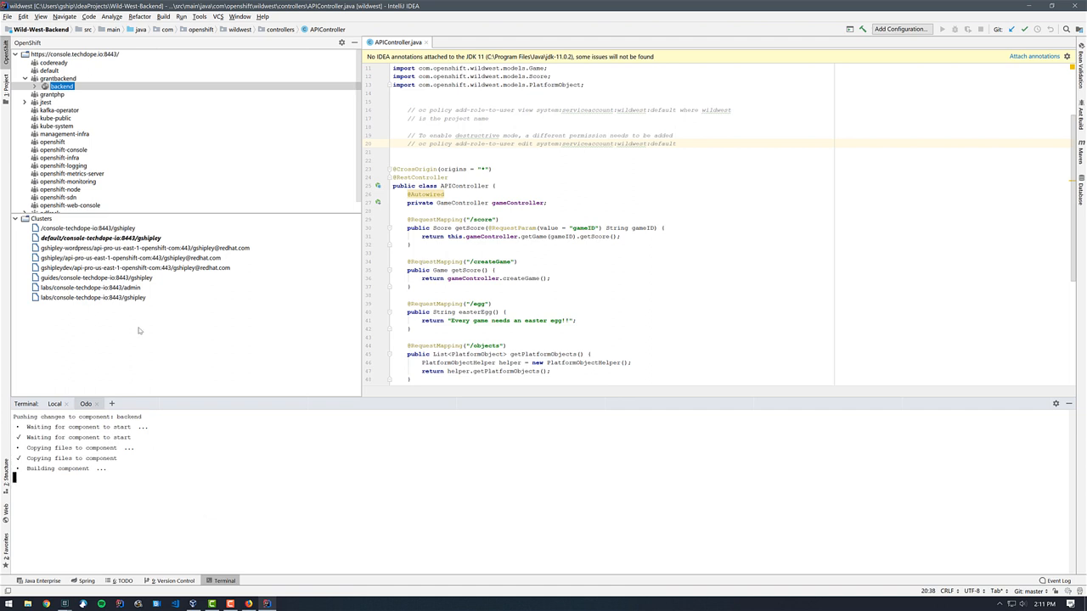
# Bring up the backend component's actions to start creating a URL for it.
pyautogui.rightClick(62, 85)
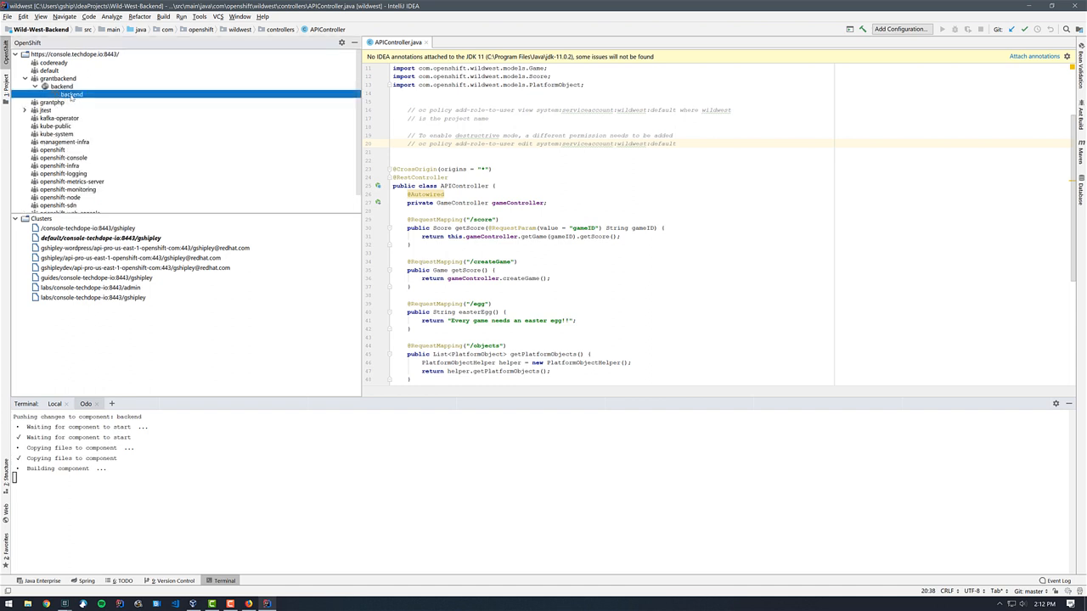
pyautogui.rightClick(61, 93)
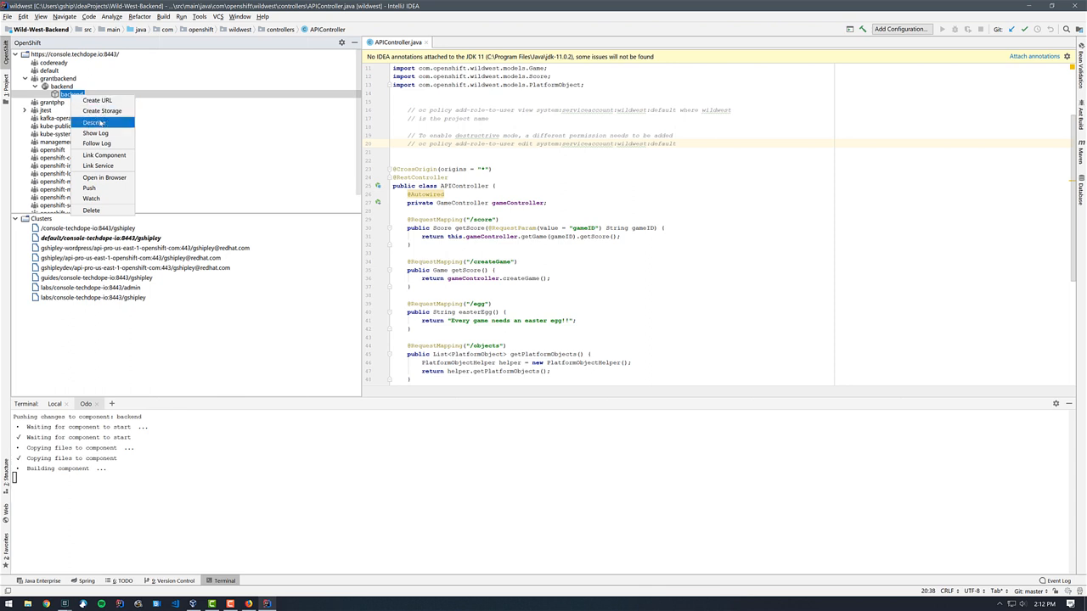
pyautogui.moveTo(95, 143)
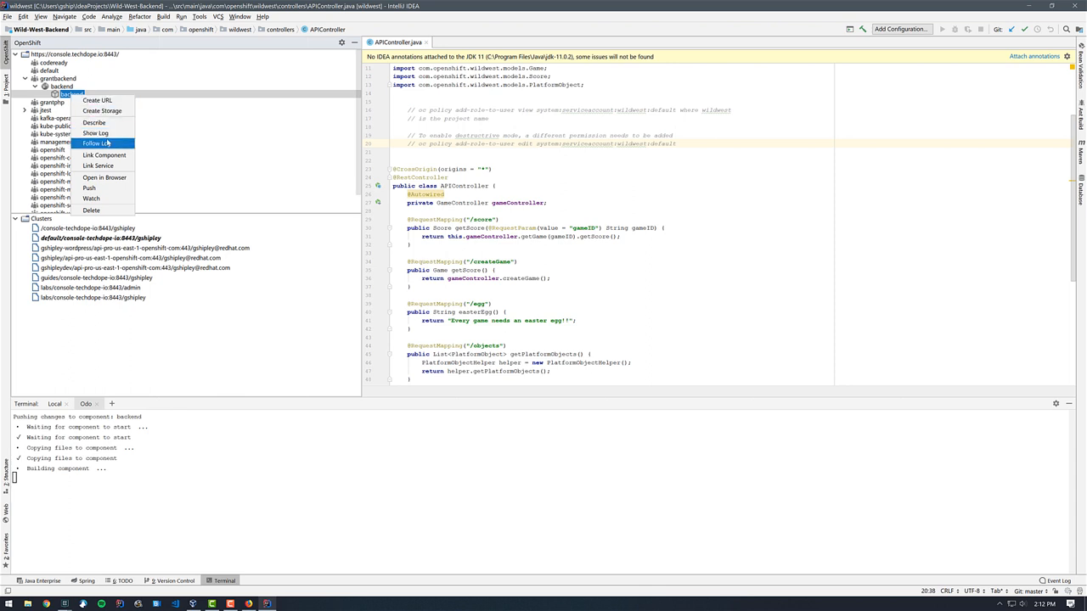
pyautogui.moveTo(104, 156)
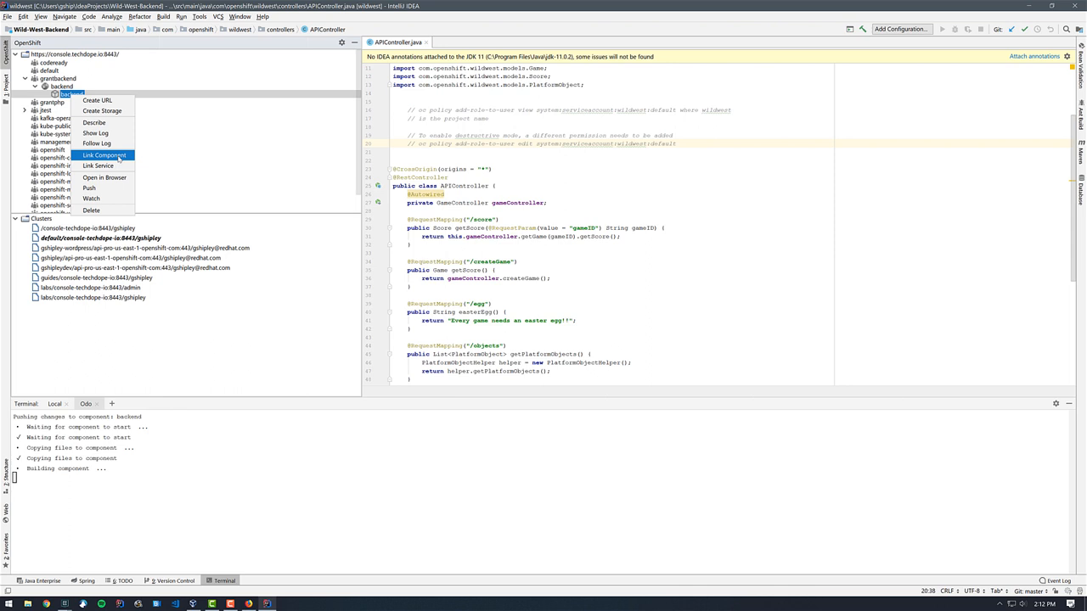
pyautogui.moveTo(119, 162)
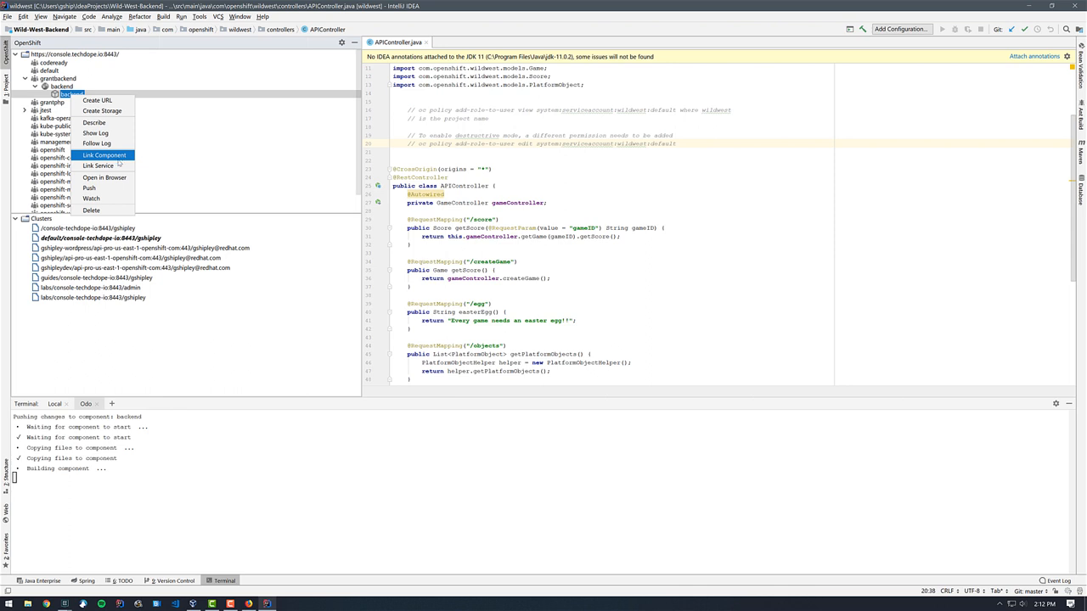
pyautogui.moveTo(104, 156)
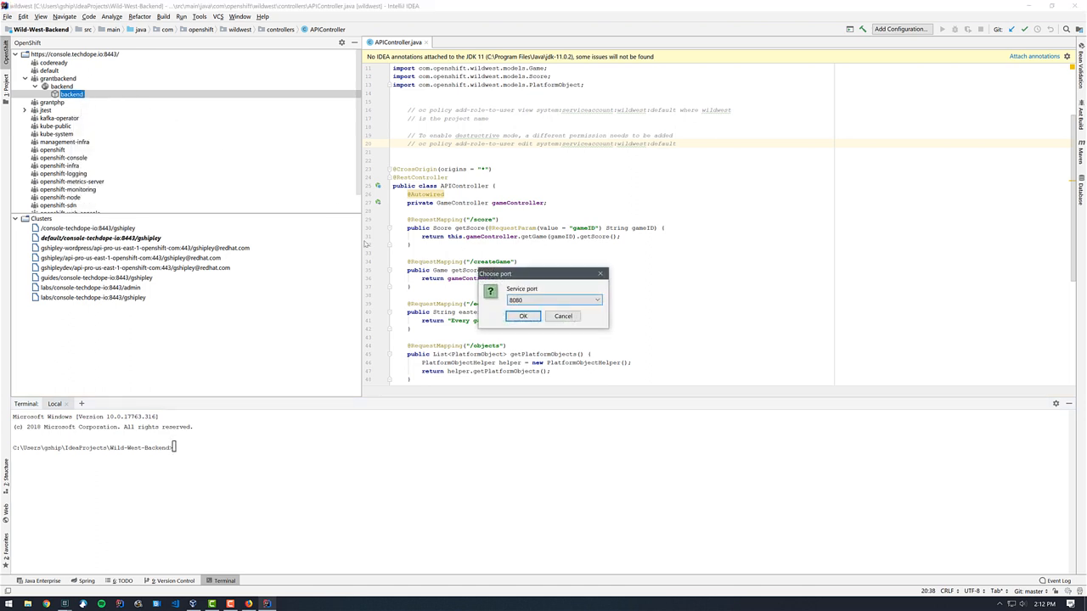
# Choose service port 8080 for the backend component's URL.
pyautogui.click(598, 301)
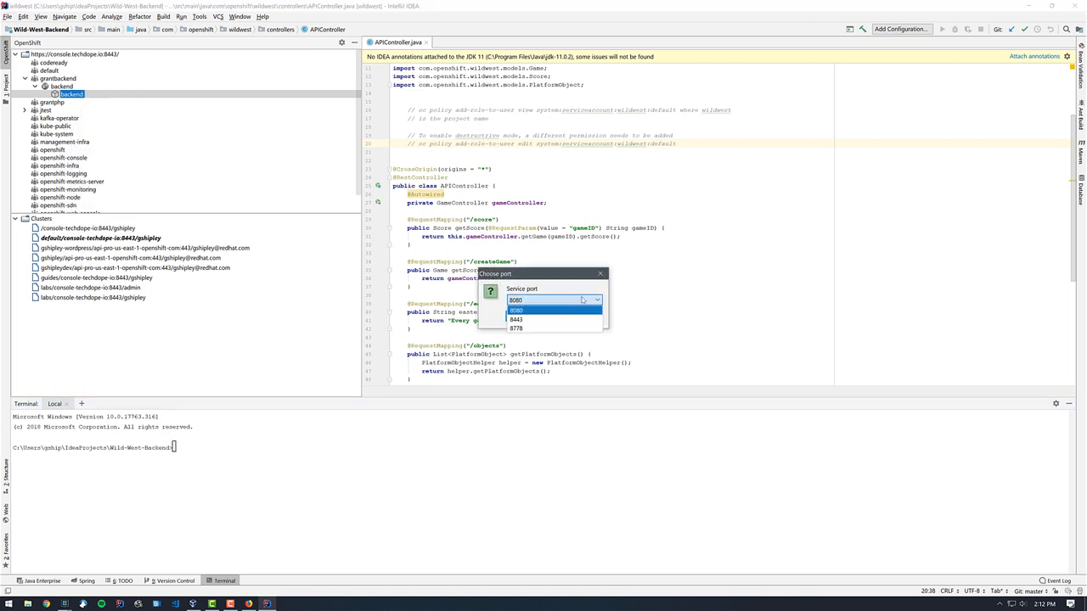
pyautogui.click(516, 301)
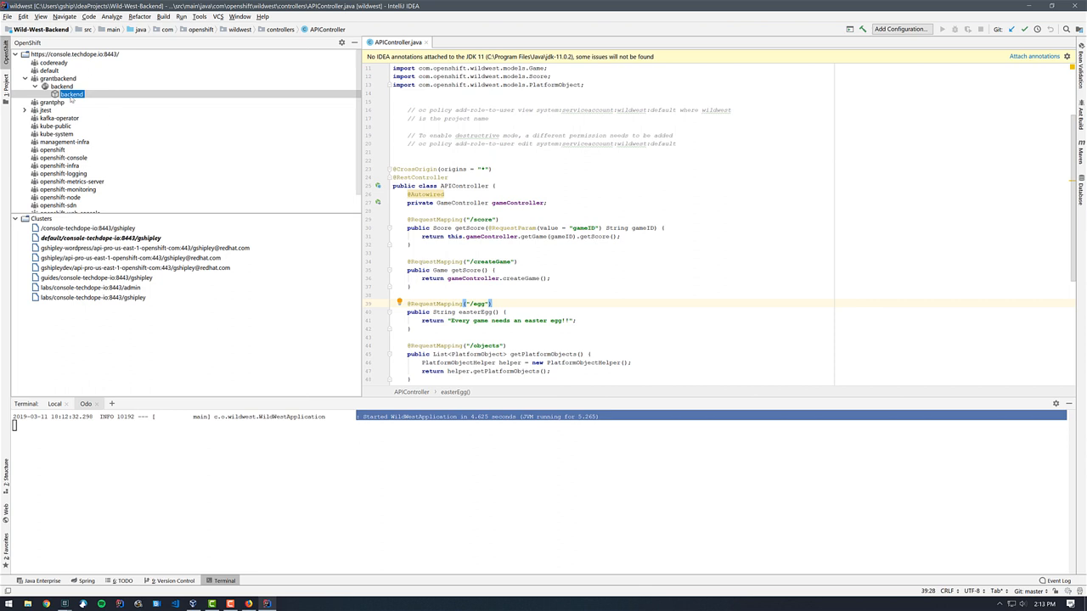
# Push the backend component to the cluster, then open its route URL in the browser.
pyautogui.rightClick(72, 93)
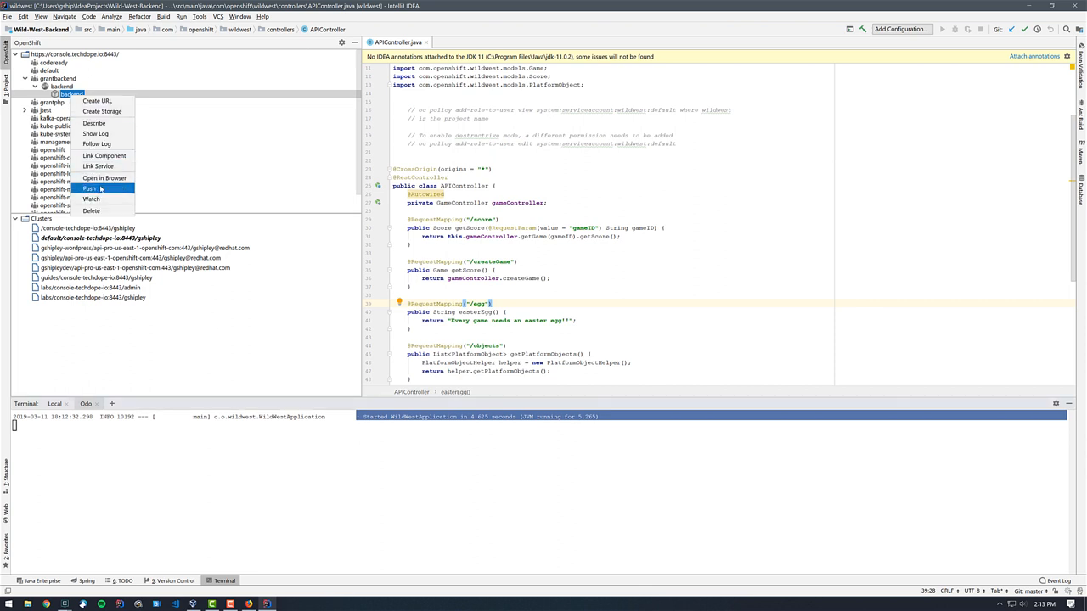
pyautogui.click(88, 187)
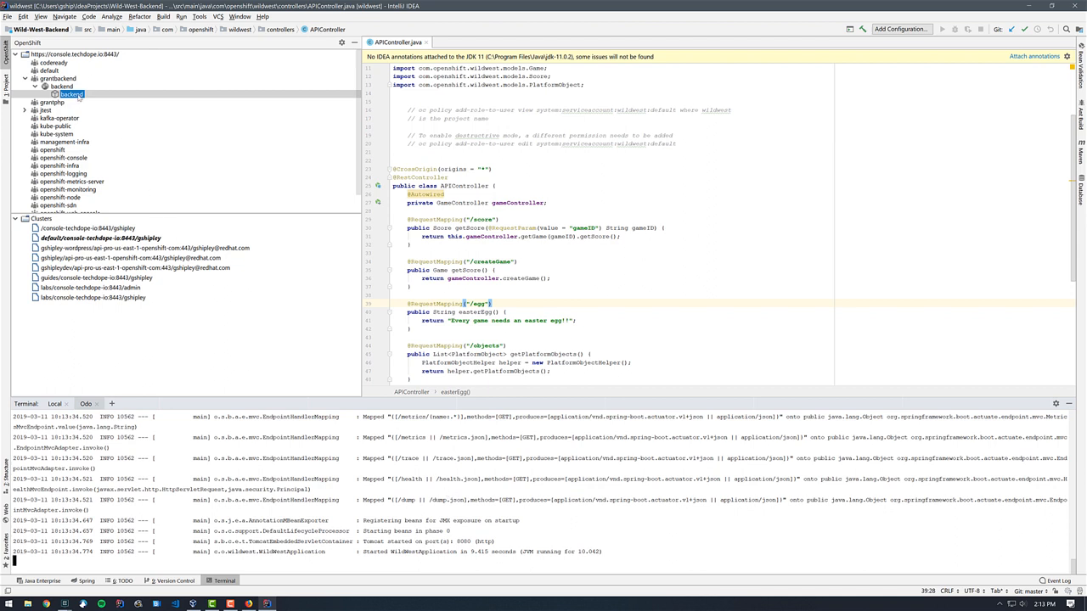
pyautogui.rightClick(72, 93)
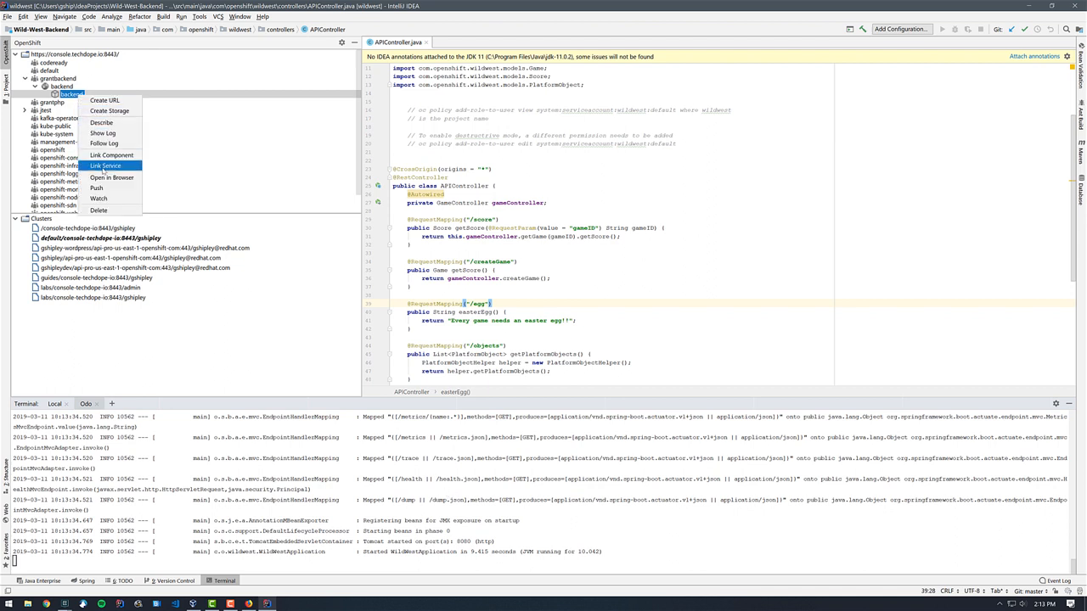
pyautogui.click(112, 179)
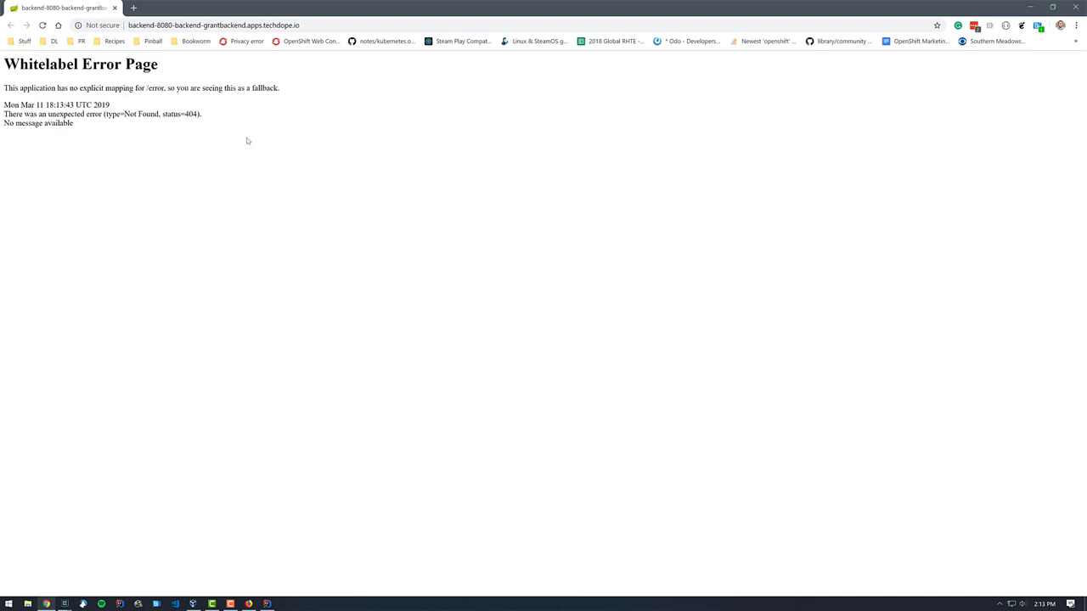
pyautogui.moveTo(214, 109)
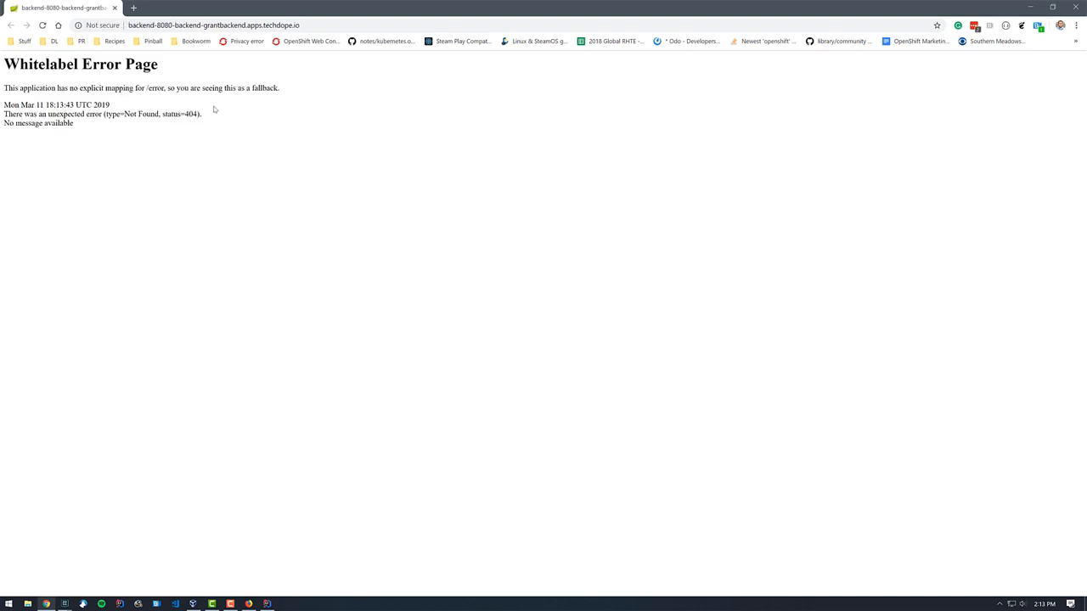
pyautogui.moveTo(270, 580)
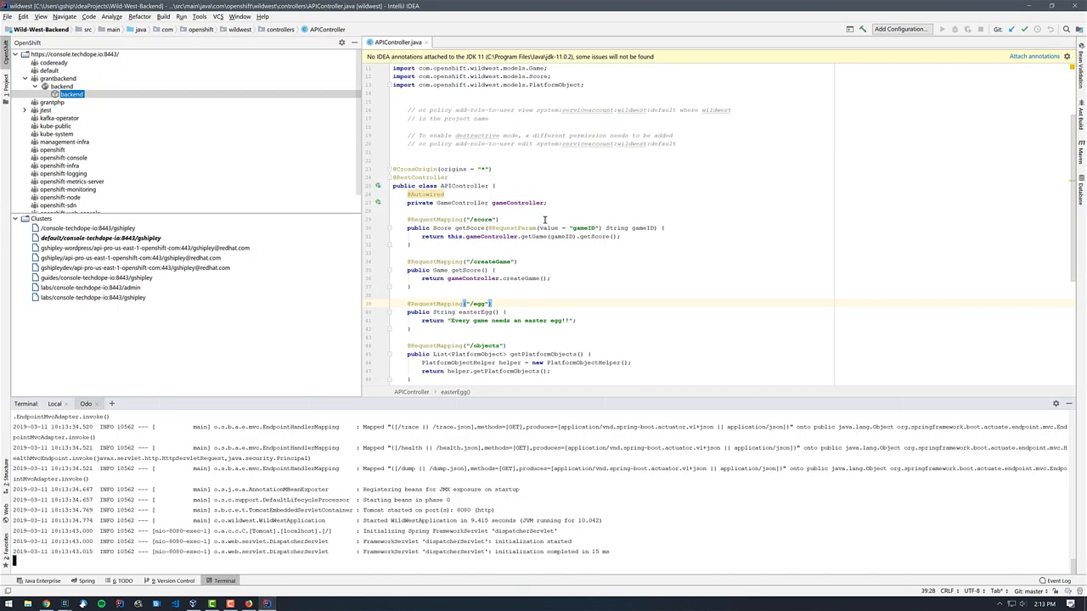
pyautogui.moveTo(535, 221)
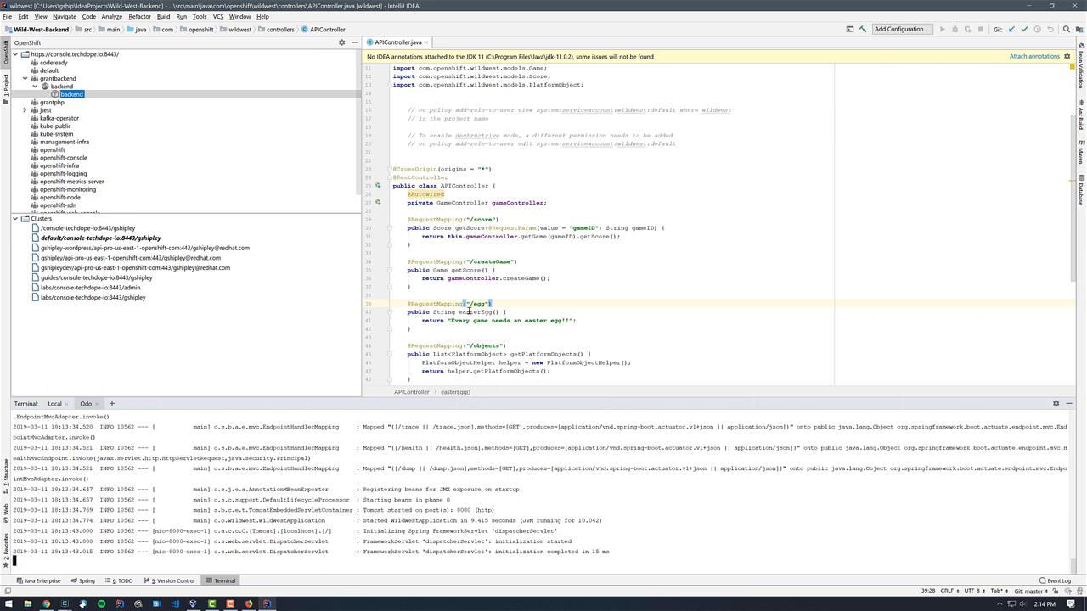
pyautogui.doubleClick(479, 302)
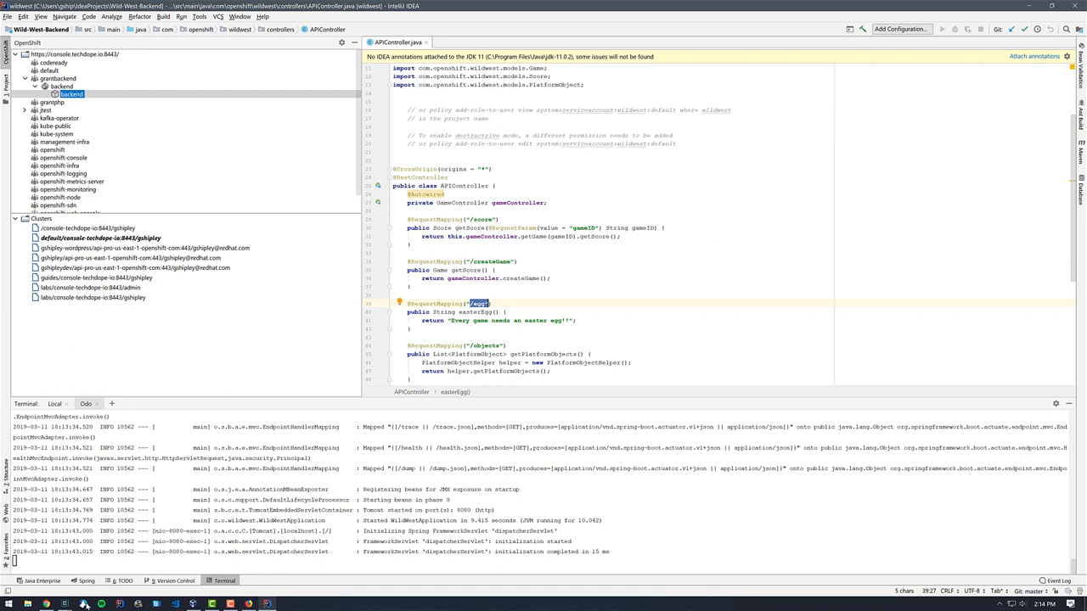
pyautogui.click(82, 605)
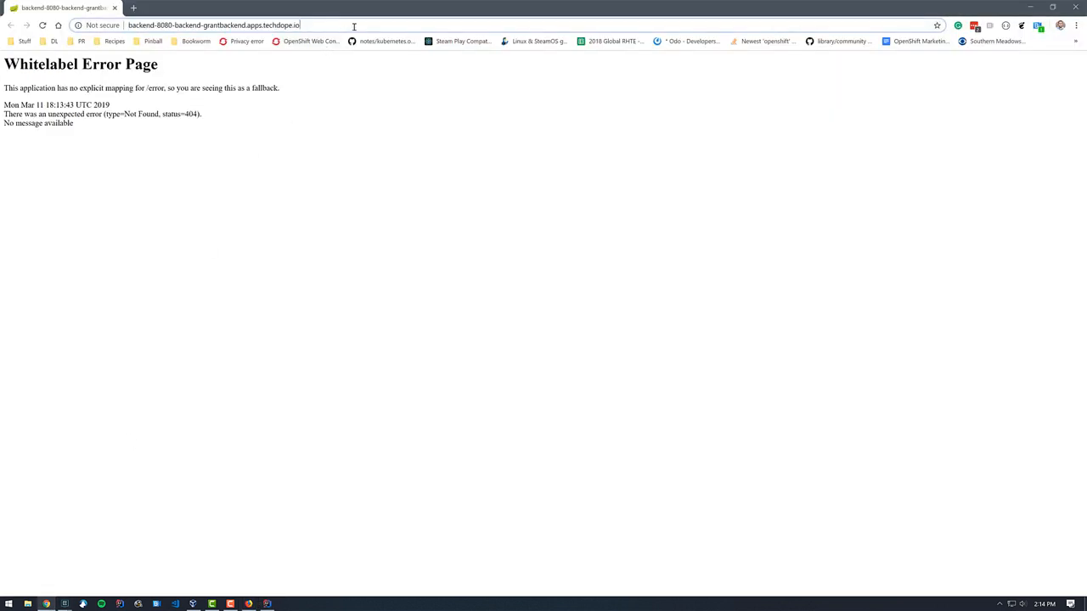
# Load the backend route's /egg endpoint in Chrome, then return to IntelliJ IDEA.
pyautogui.press('Return')
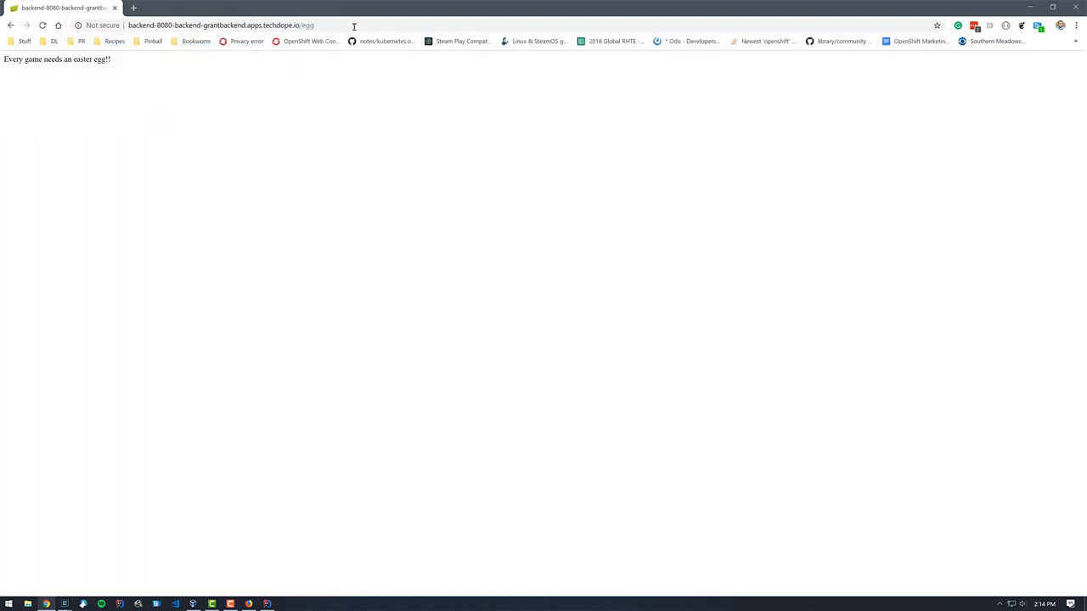
pyautogui.click(175, 605)
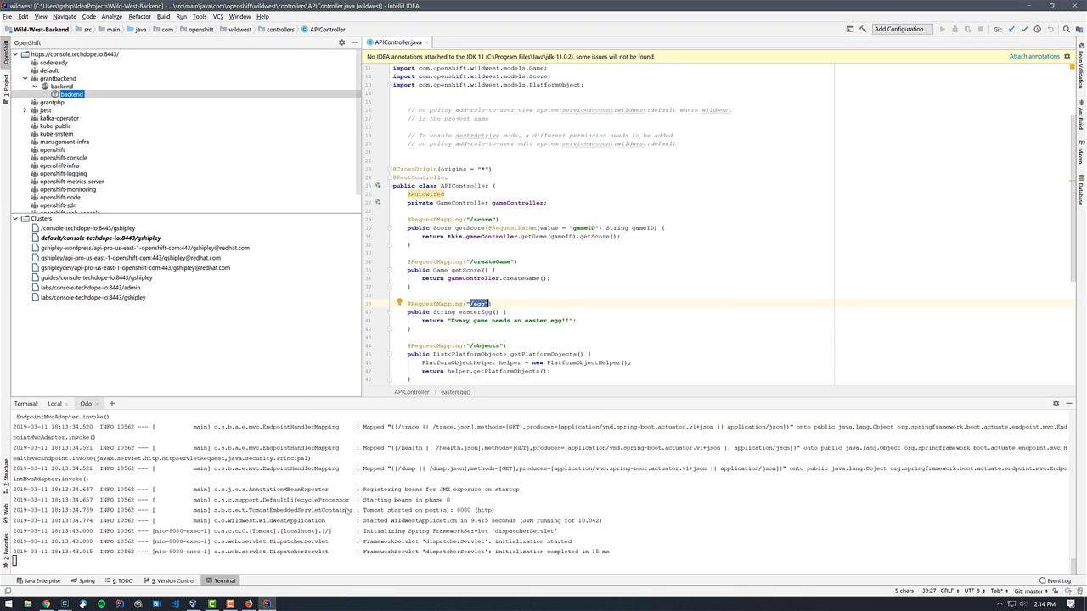
pyautogui.moveTo(545, 326)
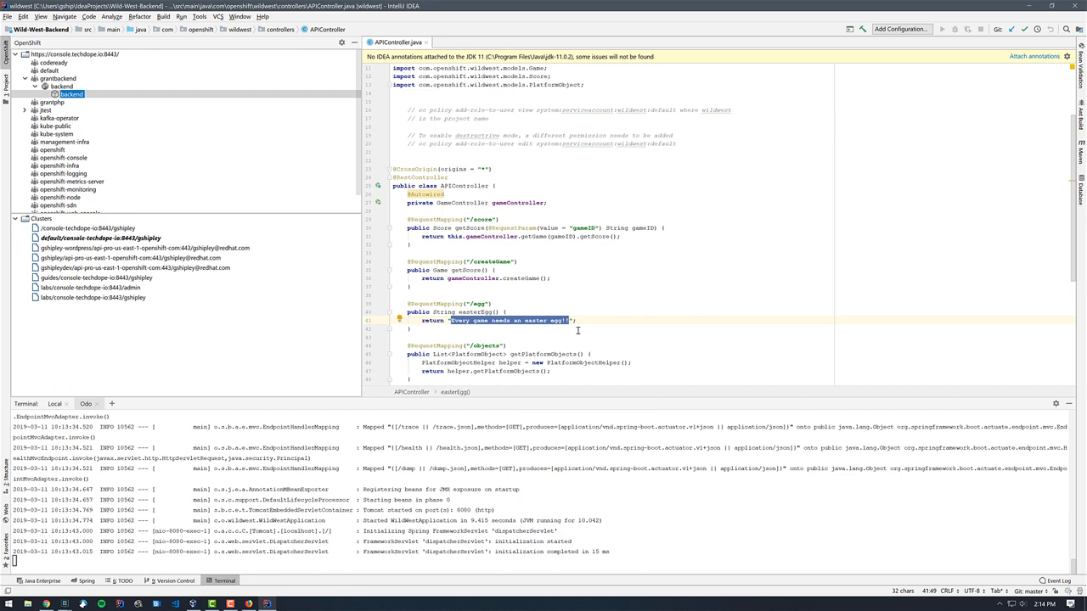
# Rewrite easterEgg()'s return string as "A change from inside of my ide" and build the project.
pyautogui.write('A change t')
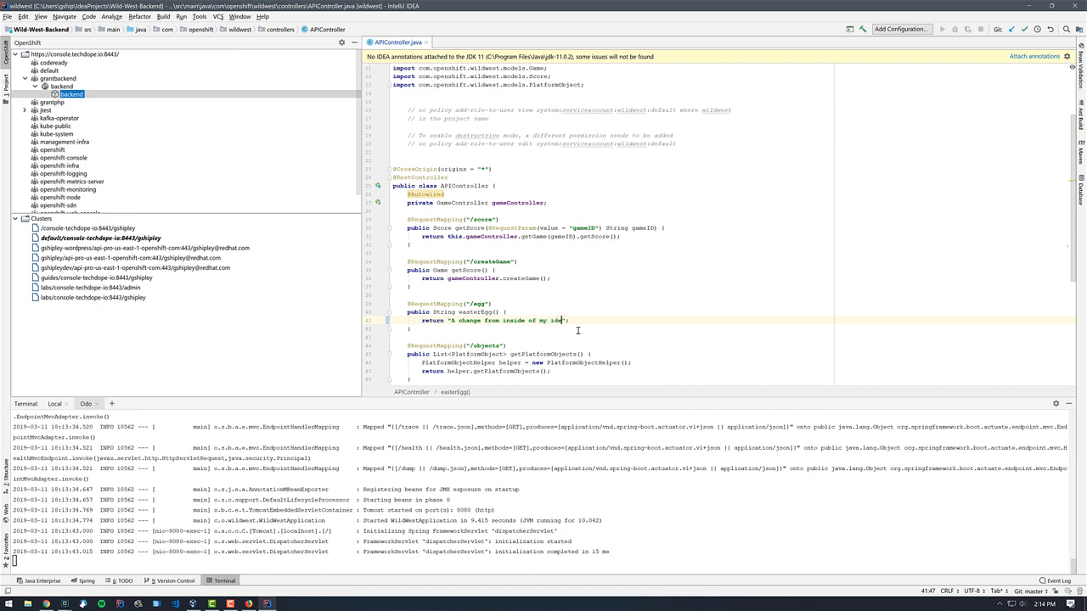
pyautogui.click(163, 17)
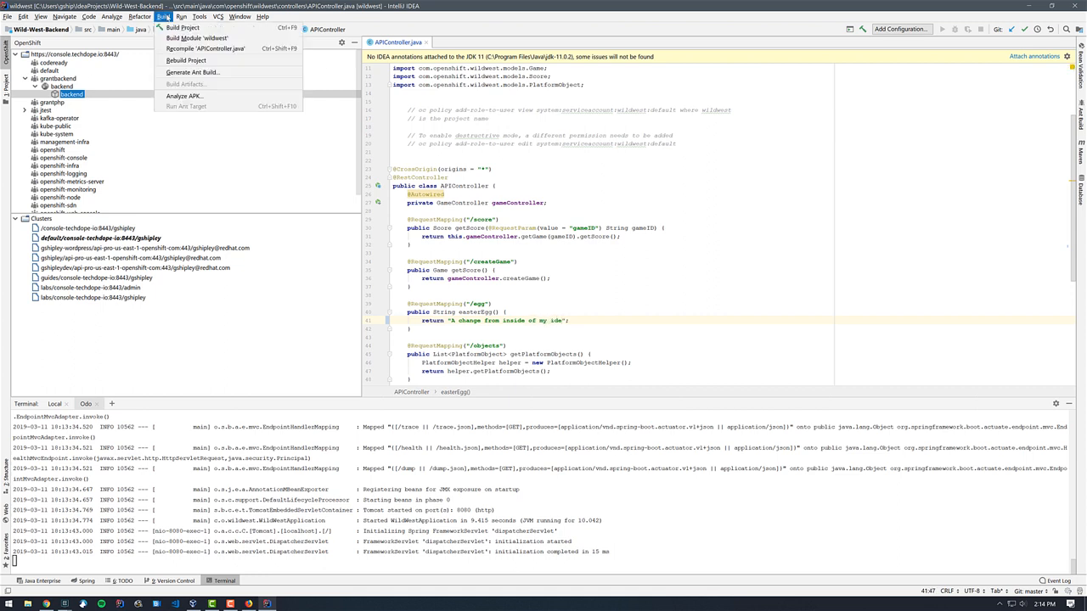
pyautogui.click(182, 27)
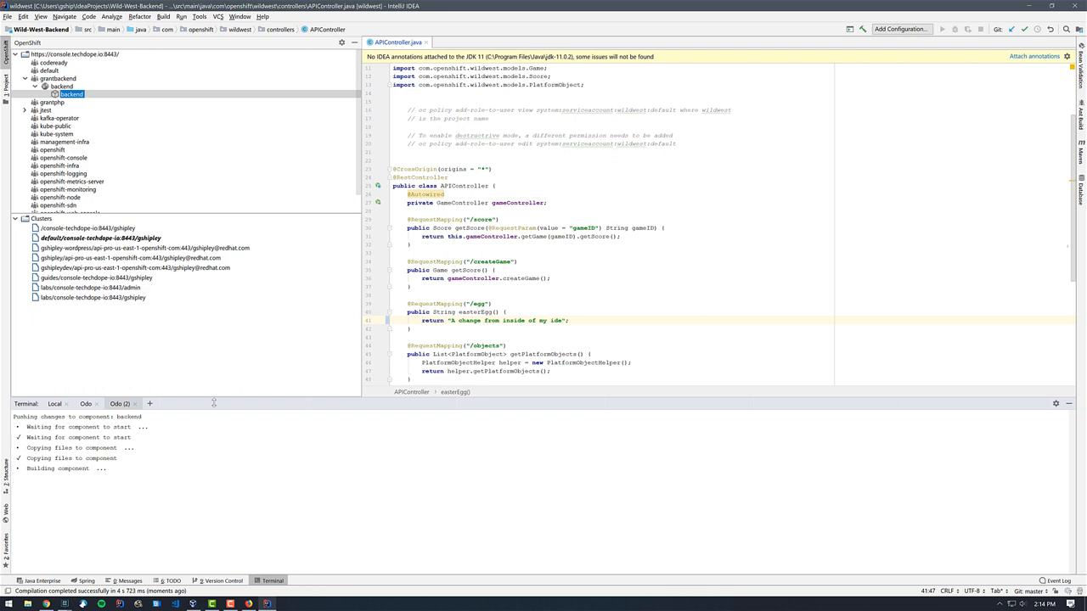
# Show the Odo log reporting WildWestApplication started again after the push.
pyautogui.click(119, 404)
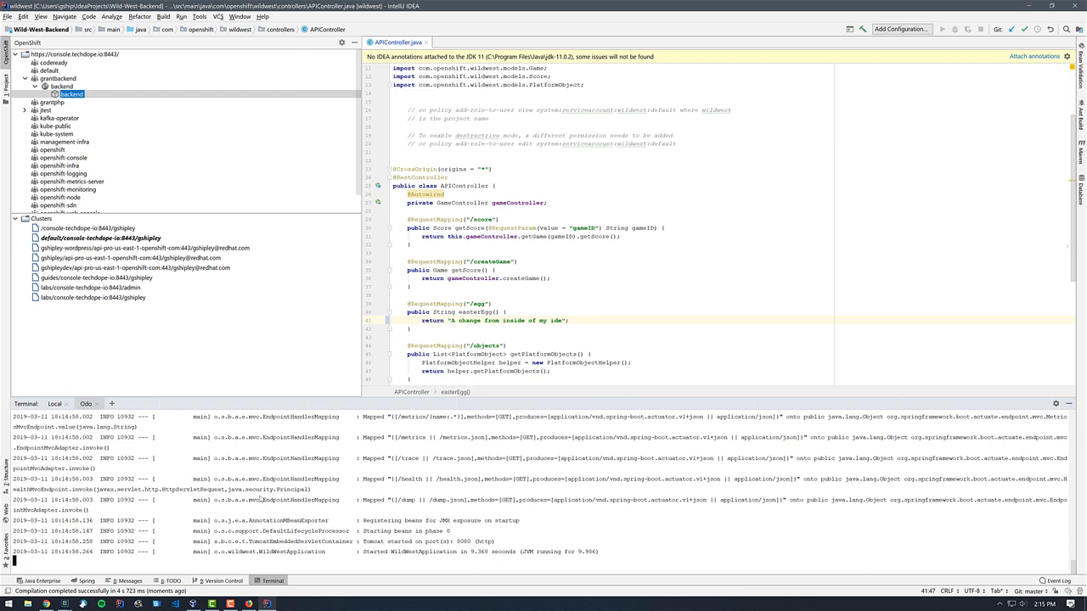
pyautogui.moveTo(112, 540)
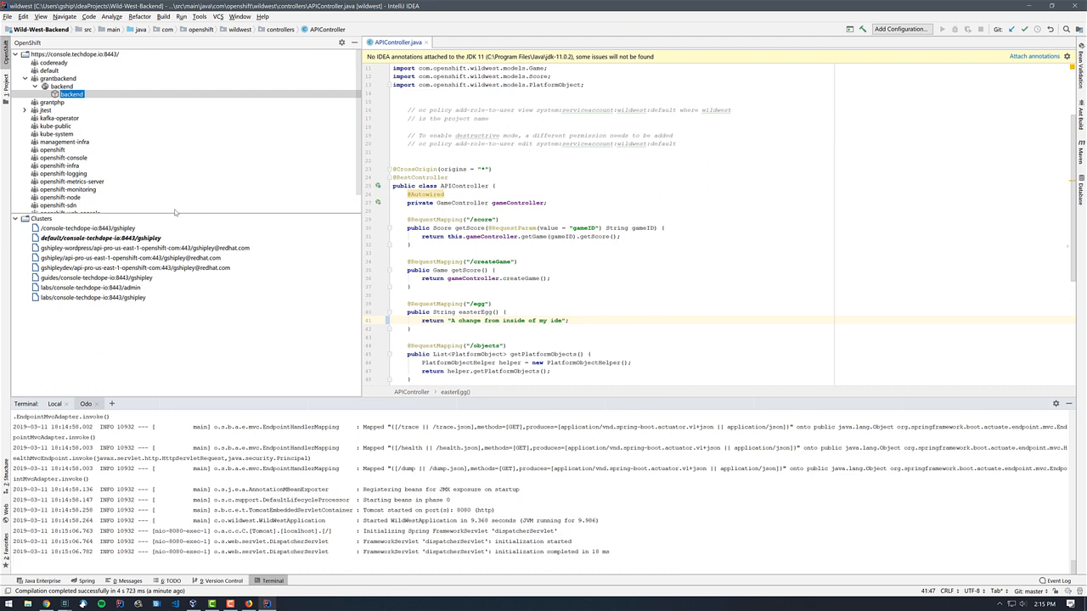
pyautogui.moveTo(119, 125)
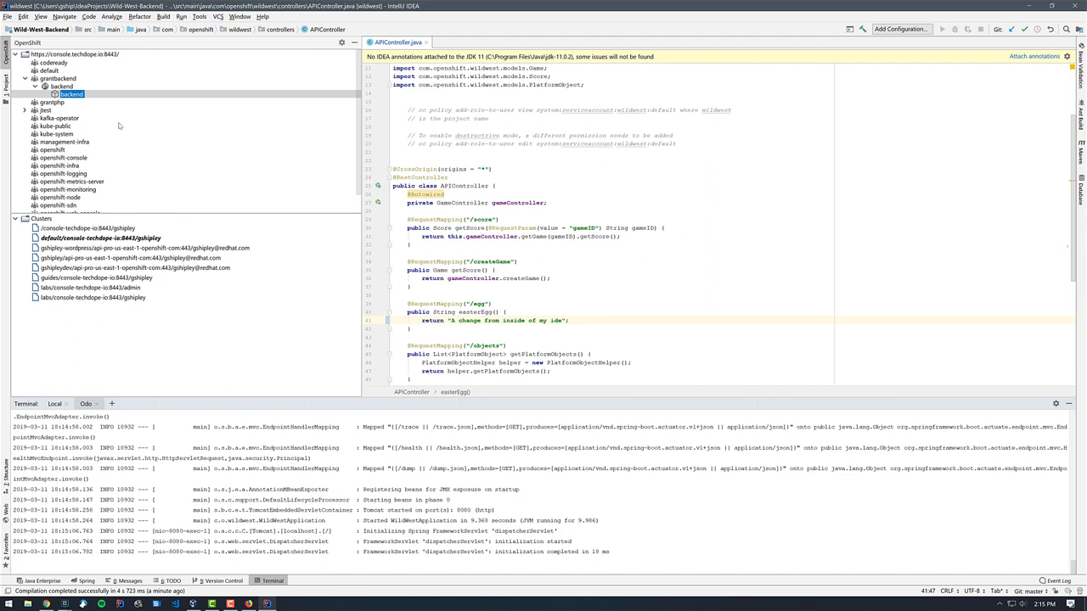
# Start a Watch on the backend component and append "!!!" to the egg message.
pyautogui.rightClick(71, 94)
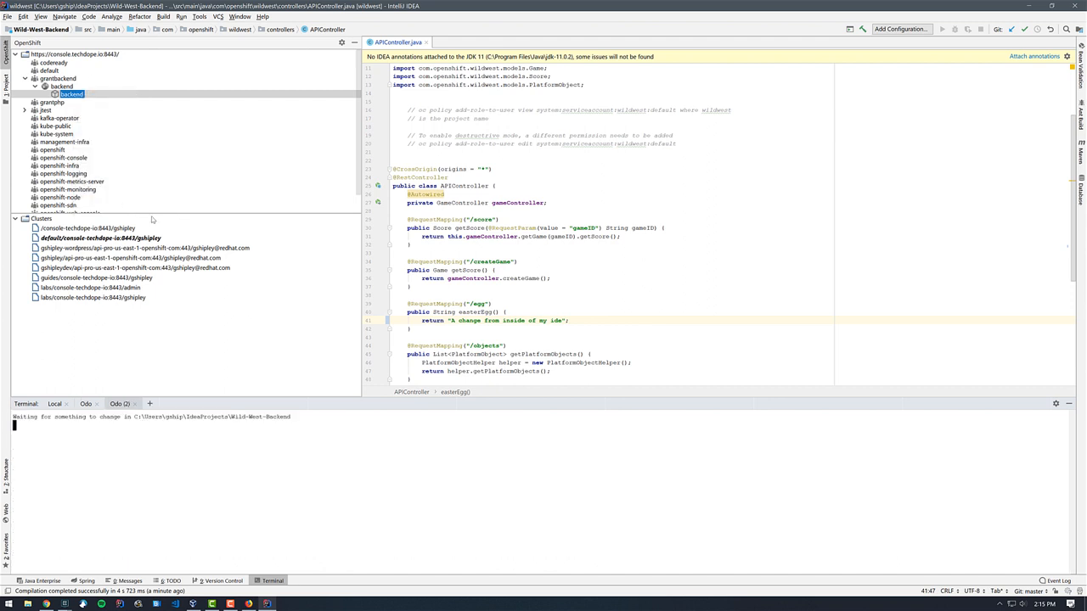
pyautogui.moveTo(506, 282)
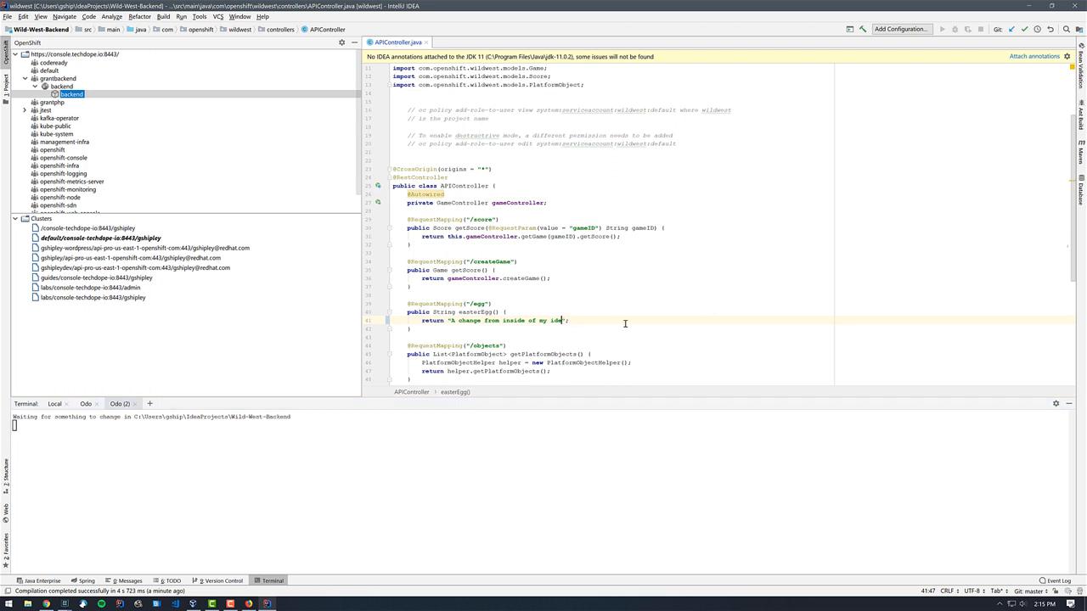
pyautogui.write('!!!')
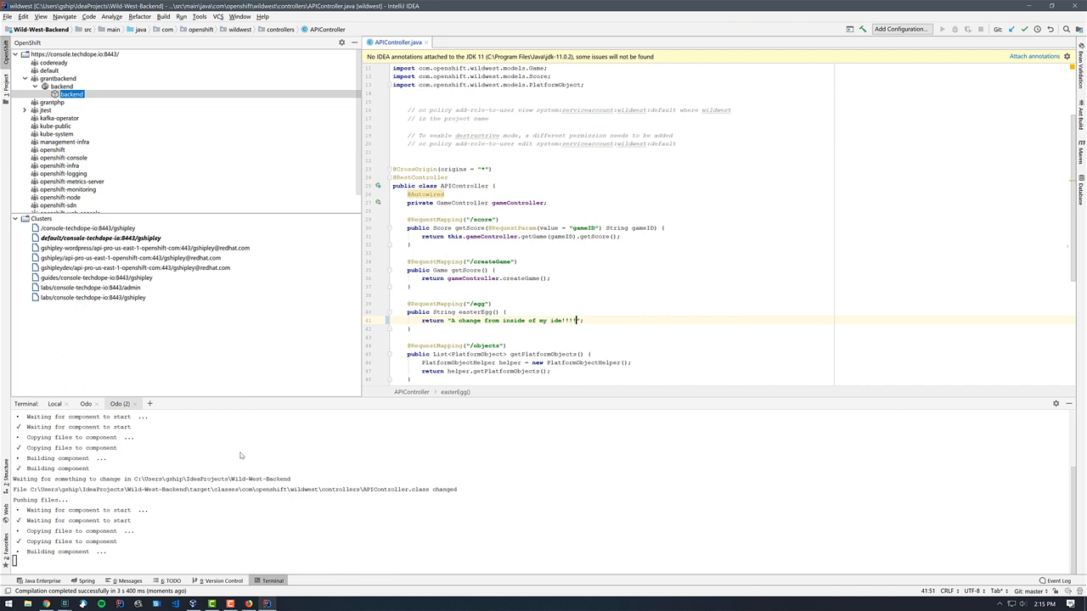
pyautogui.moveTo(258, 450)
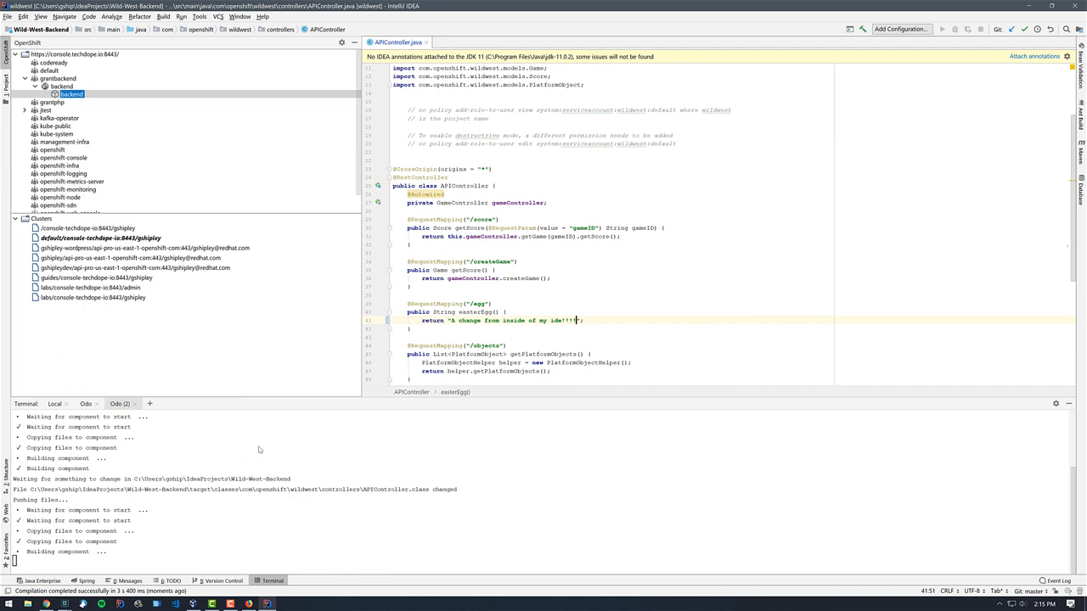